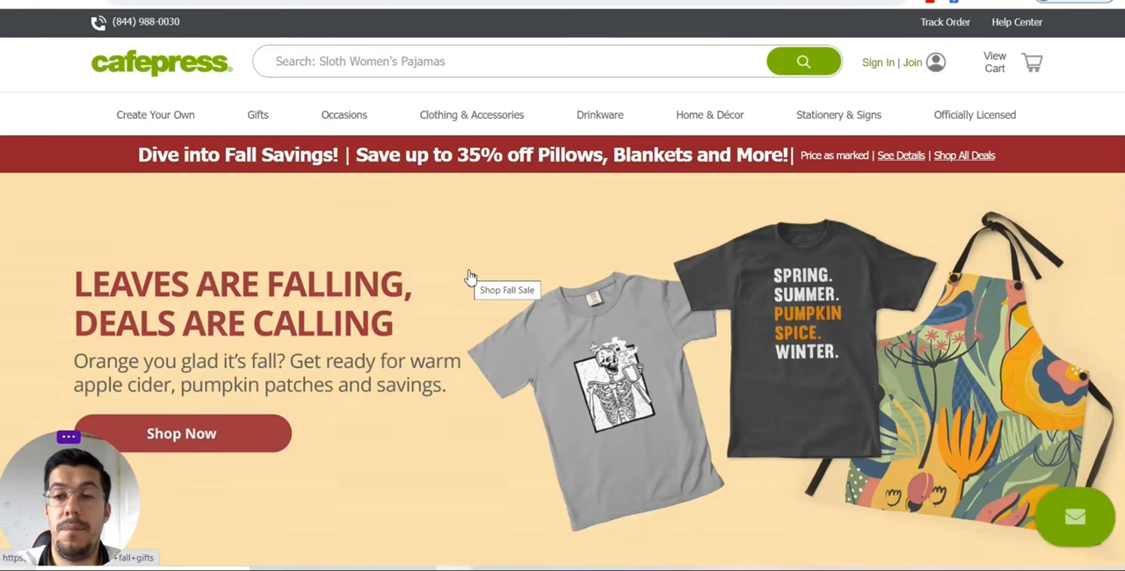
# - Scroll down the Selling with CafePress page past the marketplace section to the Shops and Fan Portals options
pyautogui.scroll(-3)
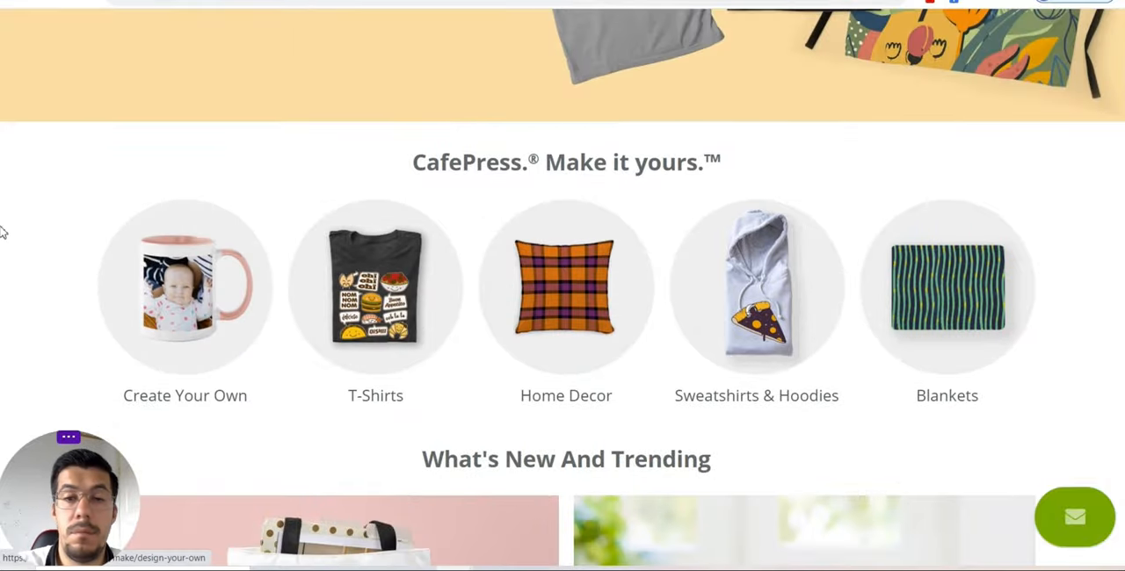
pyautogui.moveTo(808, 435)
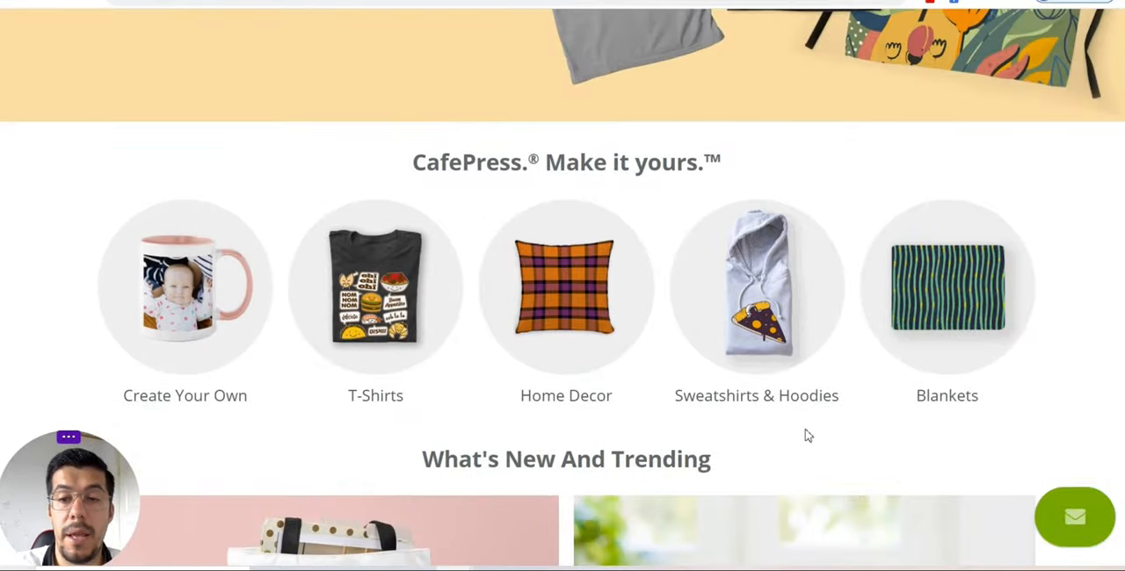
pyautogui.moveTo(788, 413)
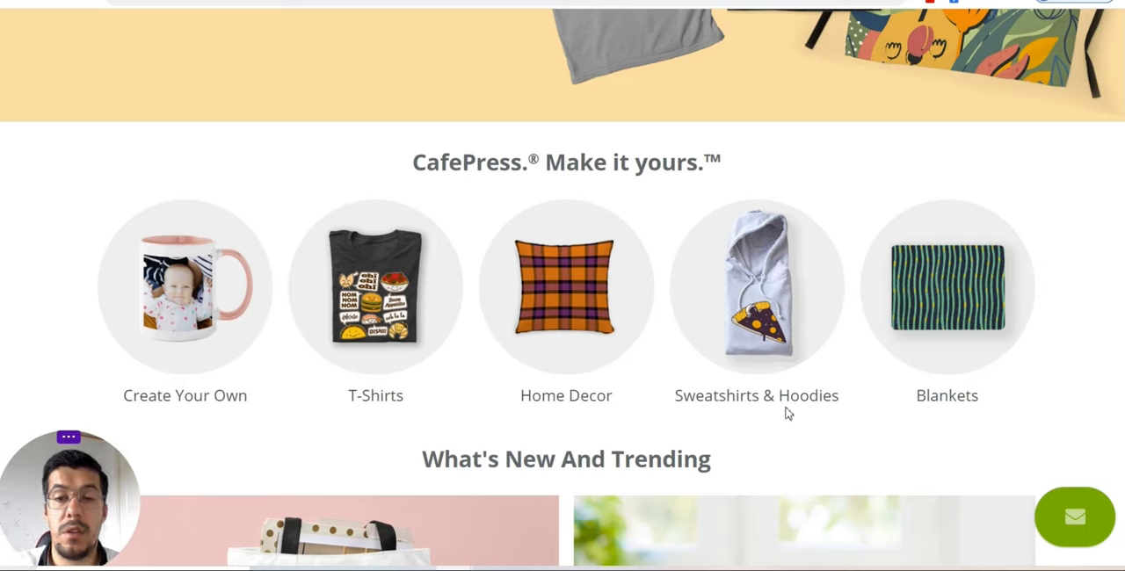
pyautogui.moveTo(158, 344)
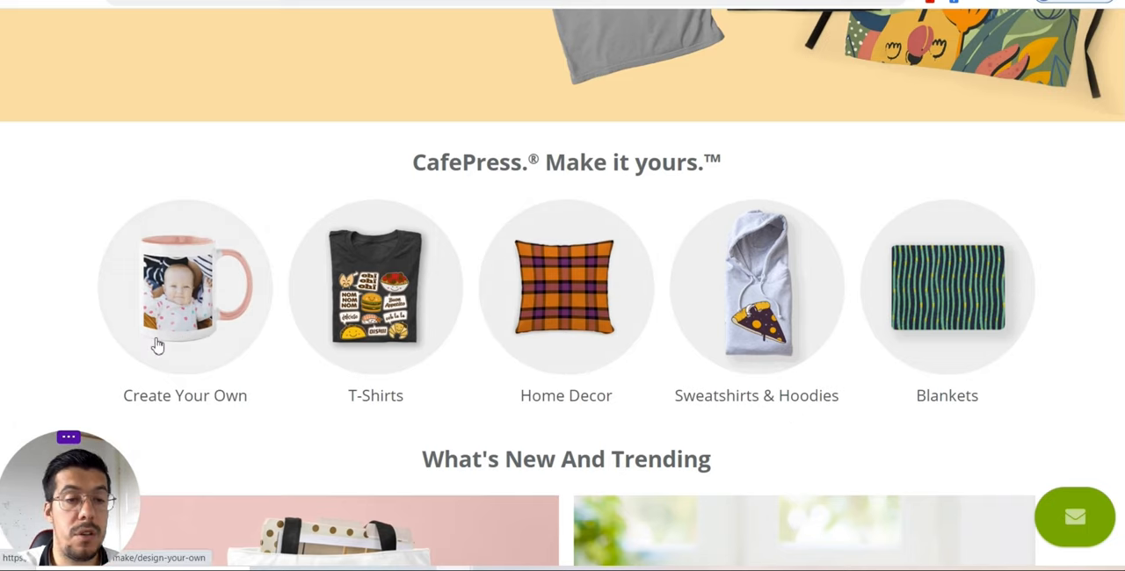
pyautogui.moveTo(209, 290)
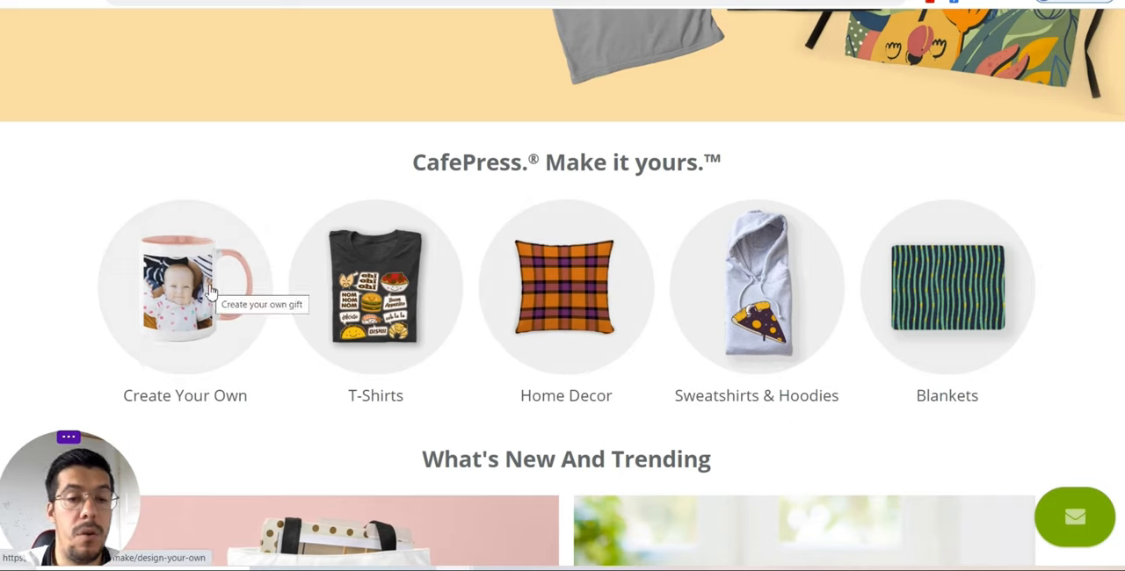
pyautogui.scroll(-3)
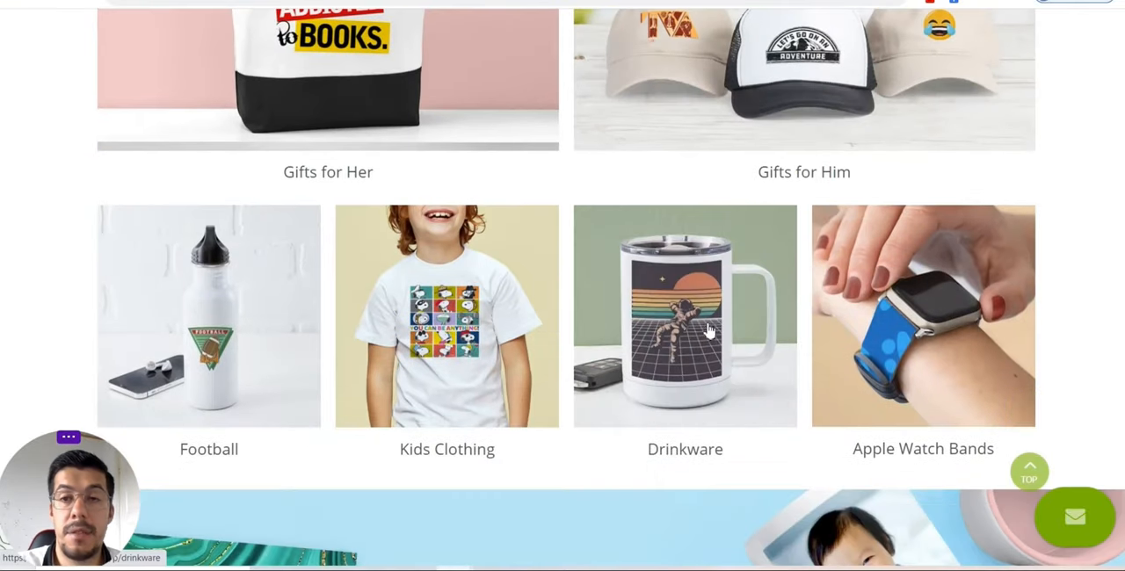
pyautogui.moveTo(917, 374)
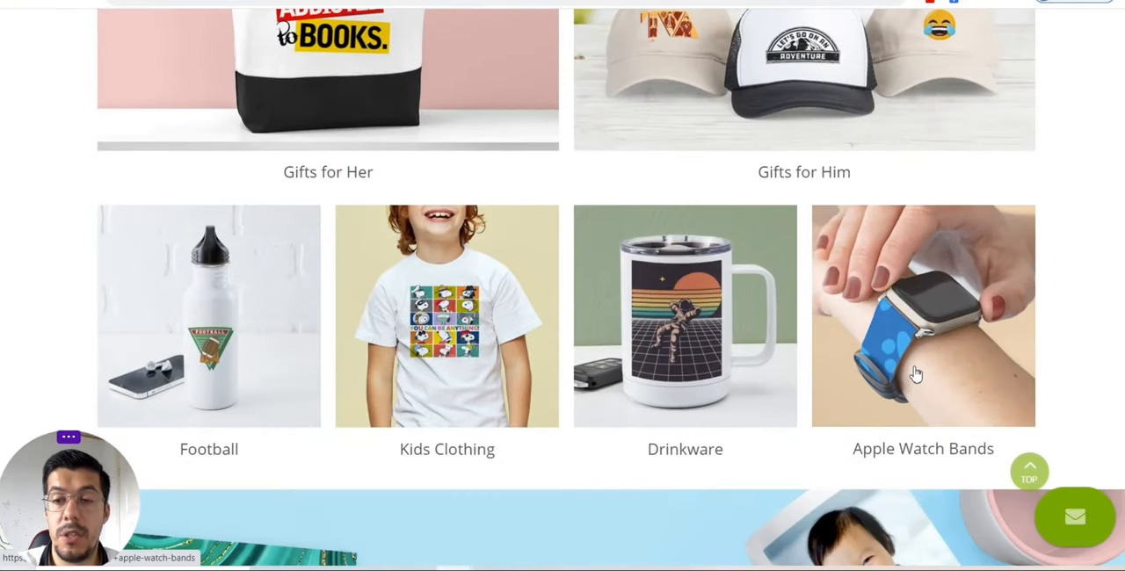
pyautogui.moveTo(260, 387)
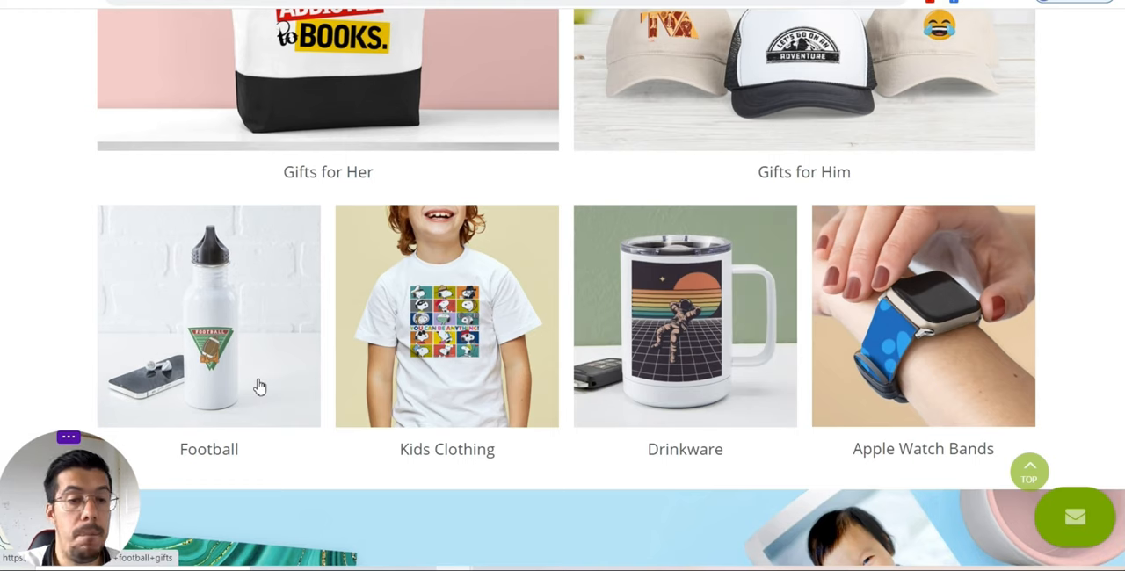
pyautogui.scroll(-3)
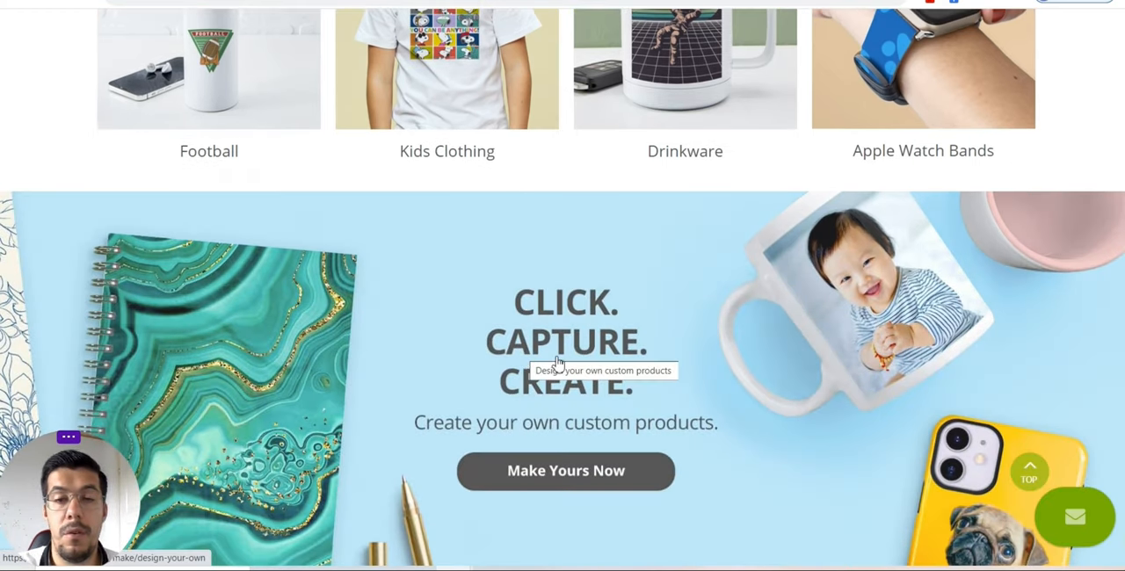
pyautogui.scroll(-3)
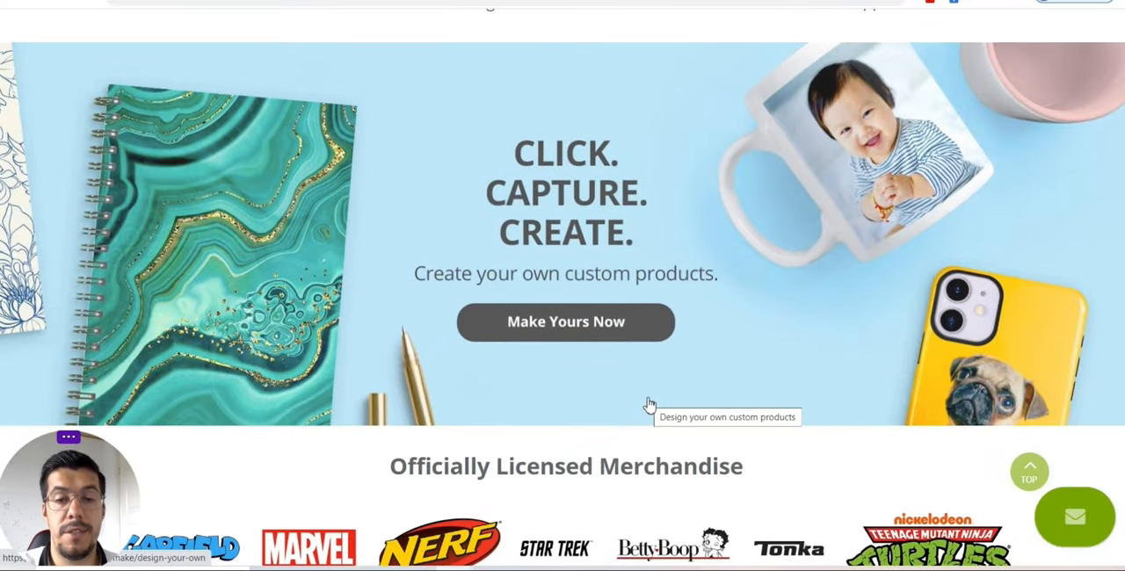
pyautogui.scroll(-3)
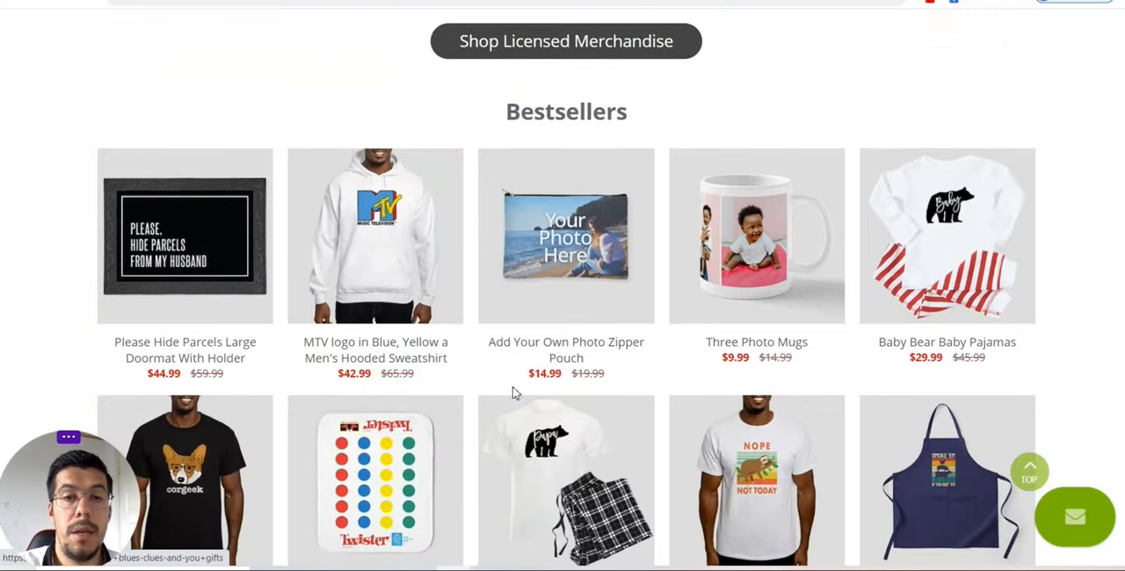
pyautogui.moveTo(885, 405)
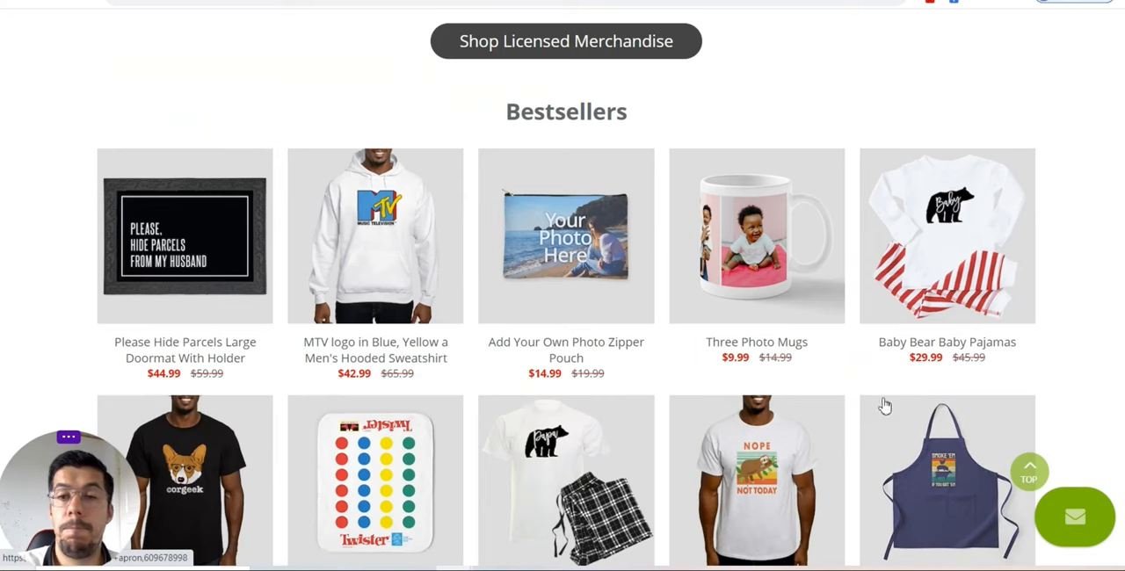
pyautogui.scroll(-3)
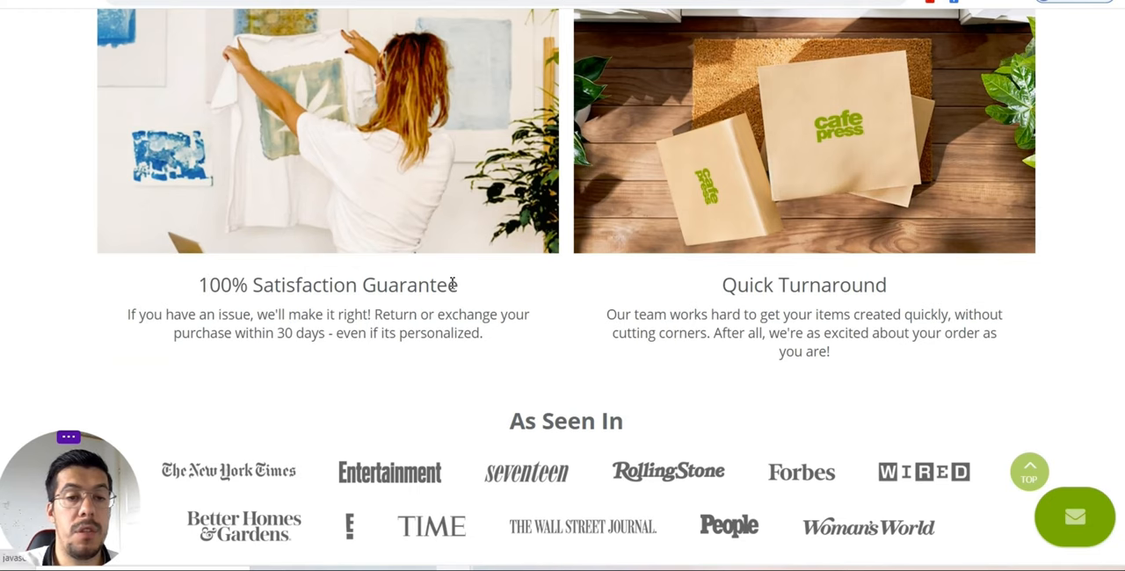
pyautogui.scroll(-3)
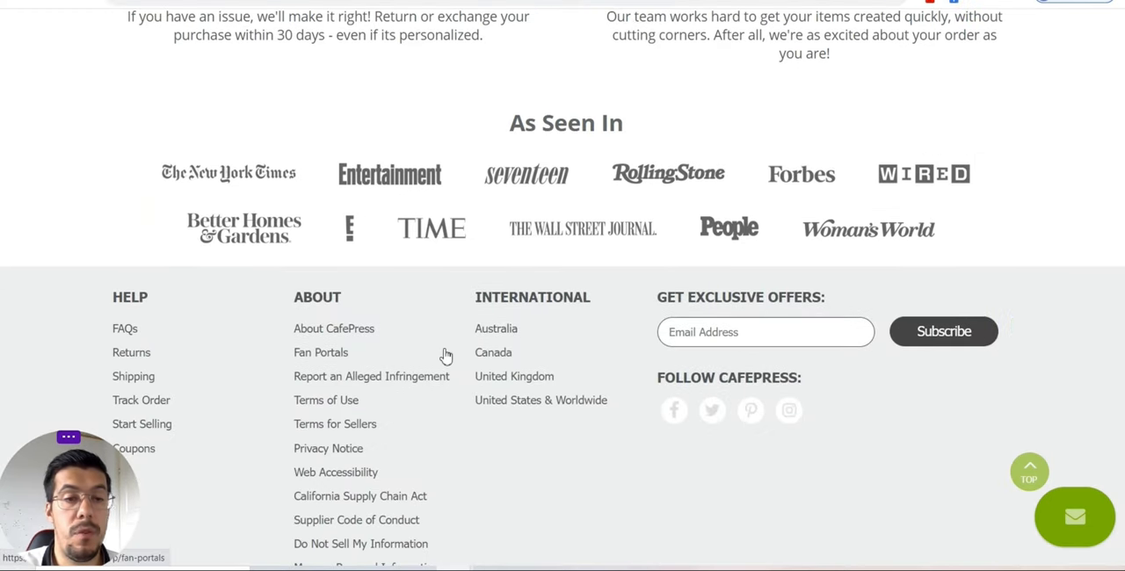
pyautogui.scroll(-3)
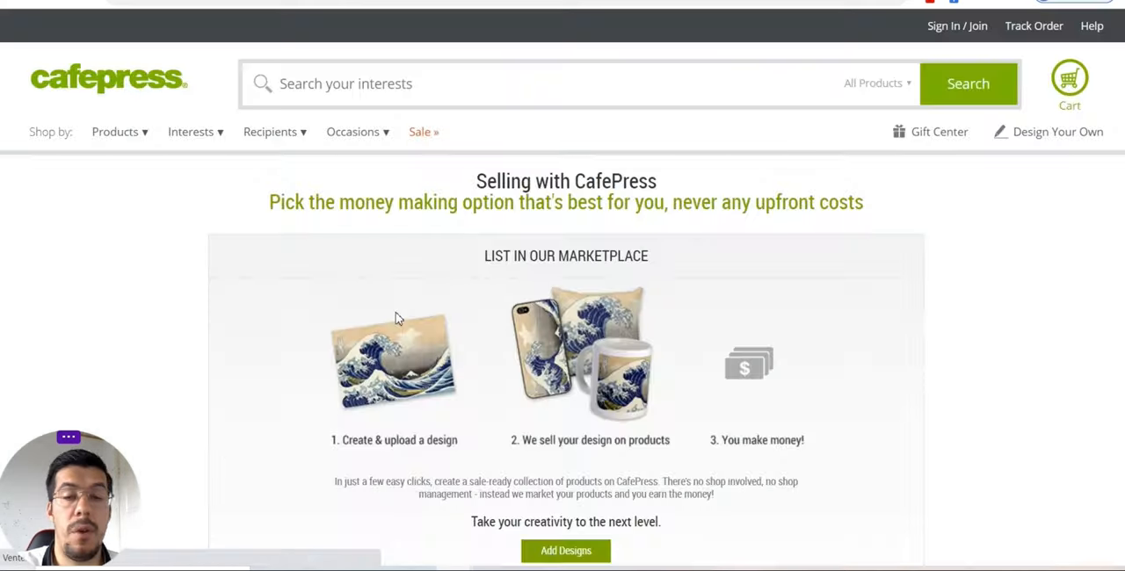
pyautogui.moveTo(389, 281)
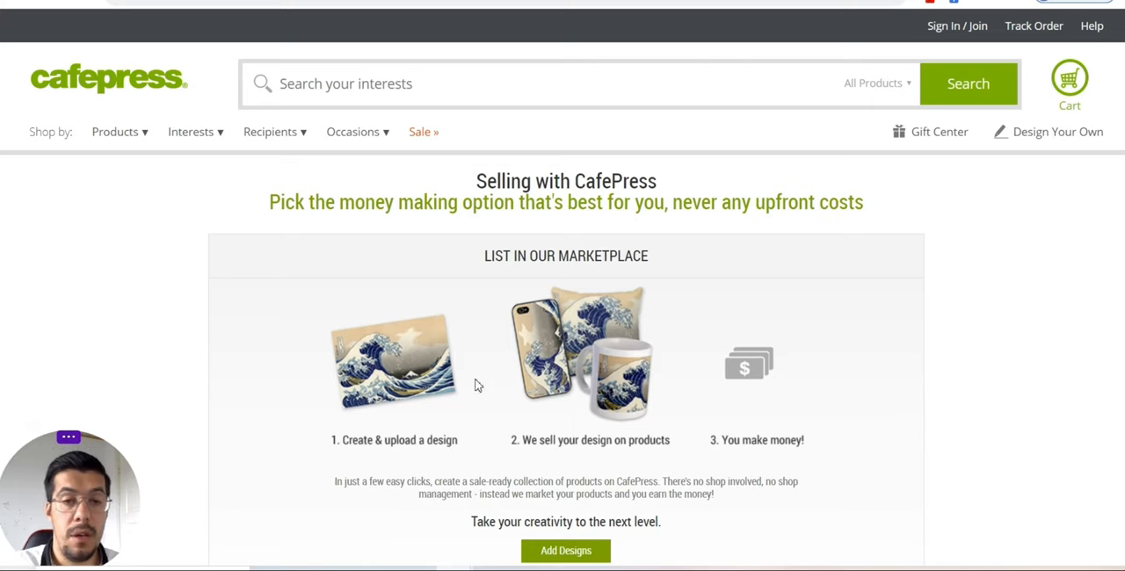
pyautogui.moveTo(514, 193)
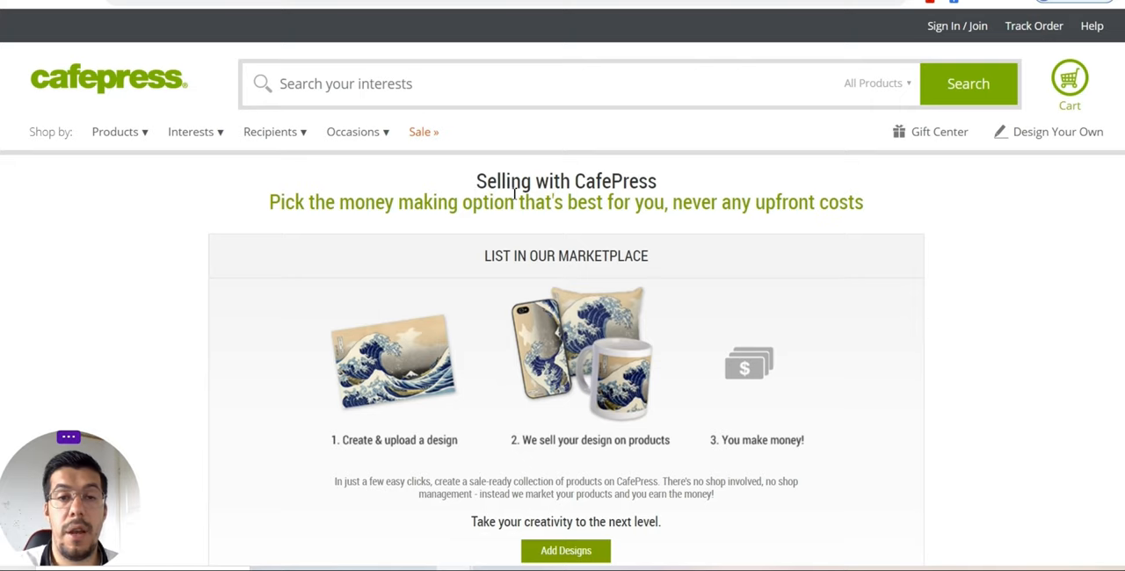
pyautogui.moveTo(551, 213)
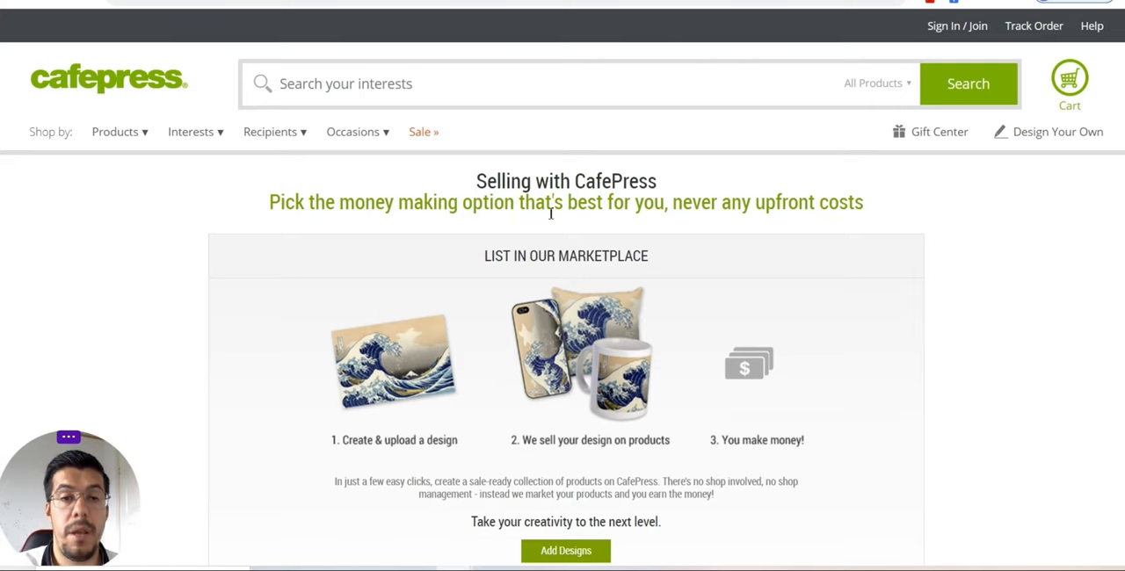
pyautogui.scroll(-3)
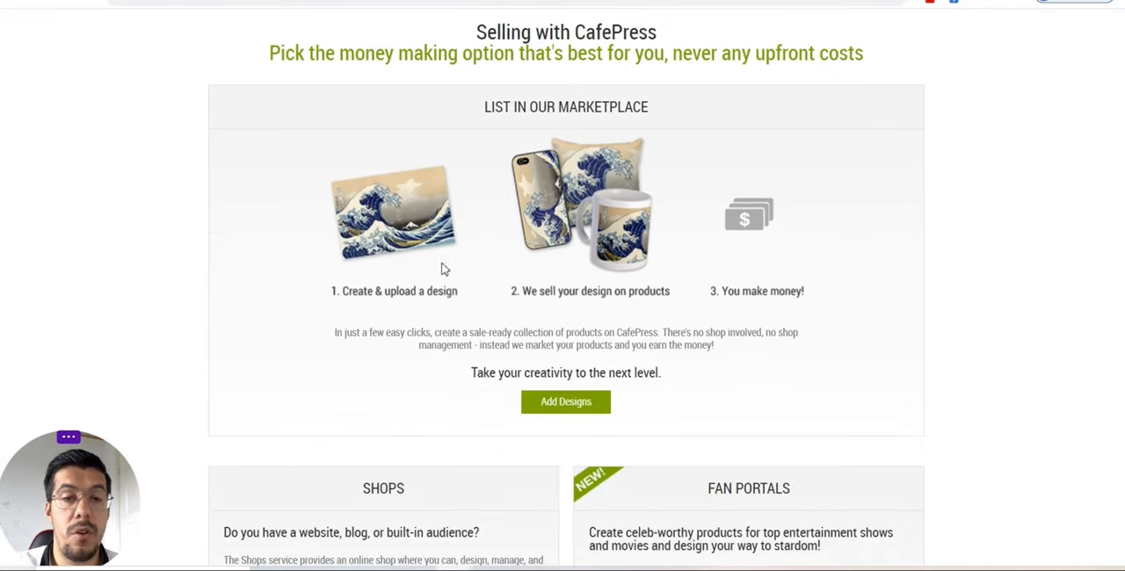
pyautogui.moveTo(572, 294)
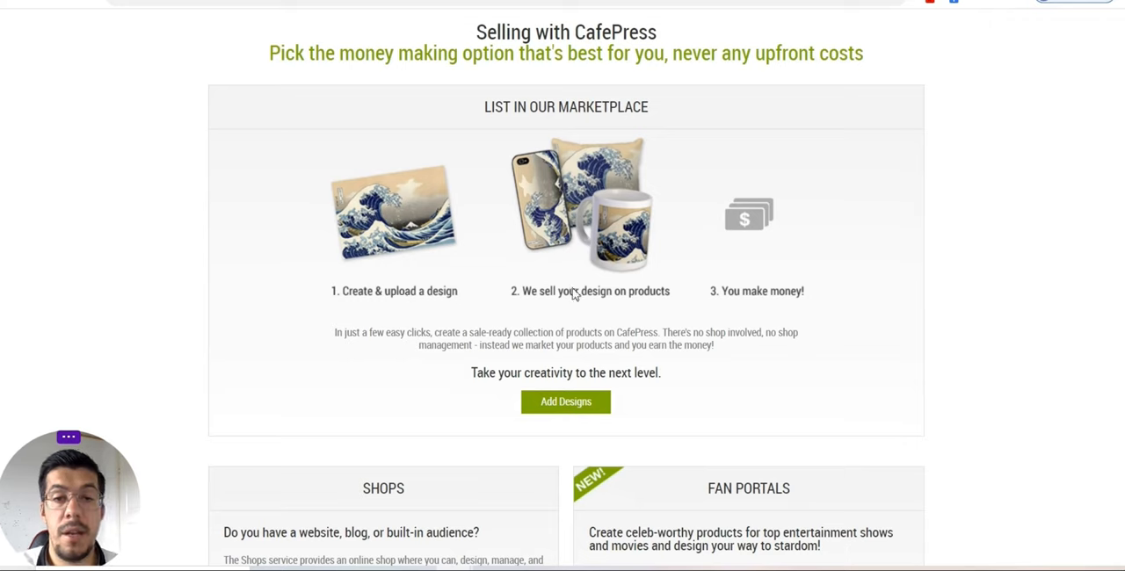
pyautogui.moveTo(596, 309)
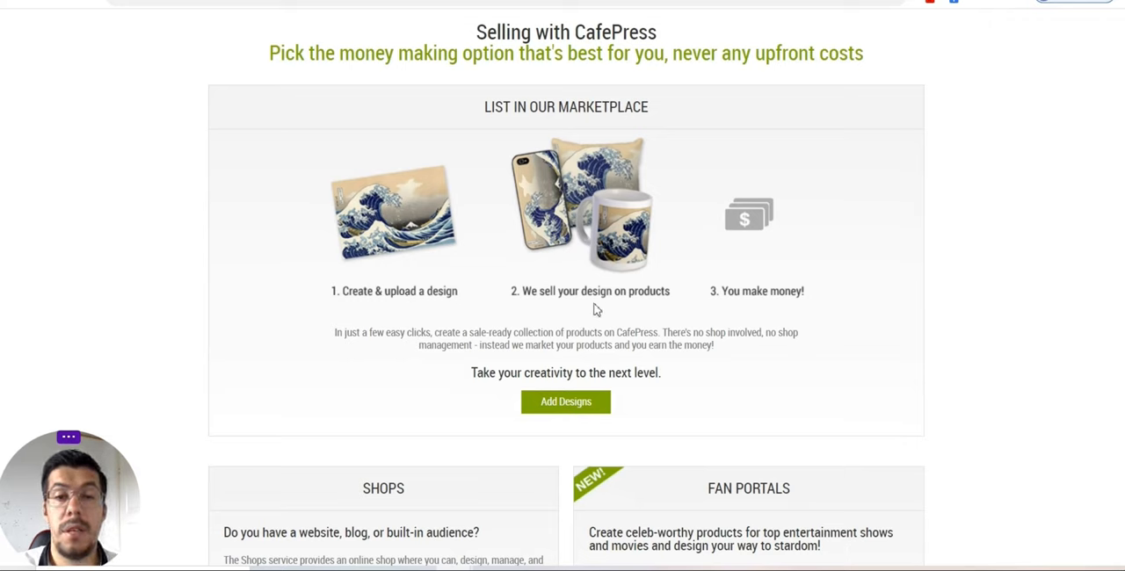
pyautogui.moveTo(682, 291)
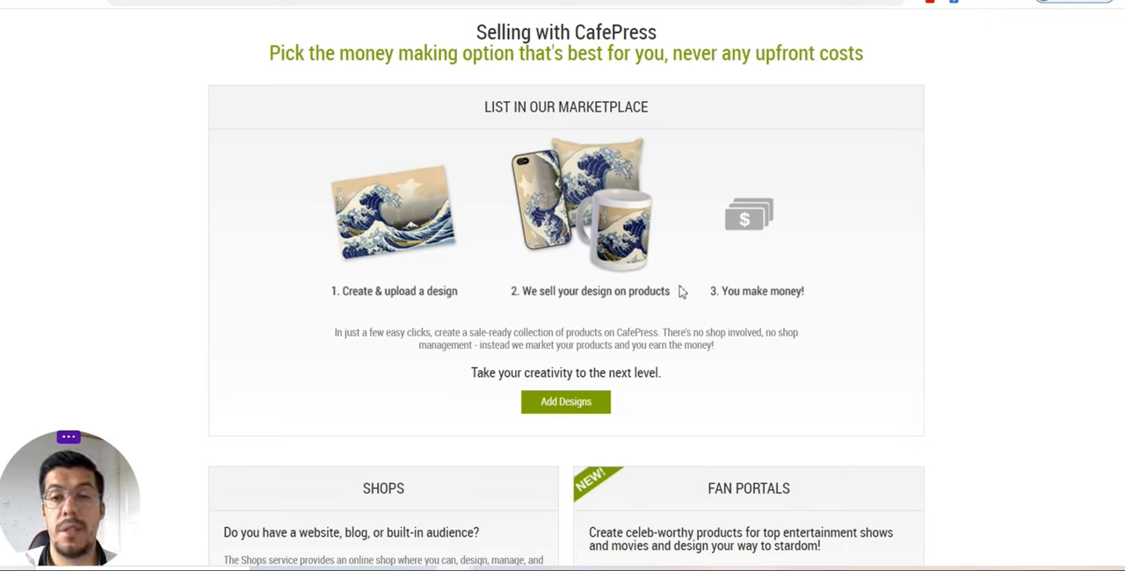
pyautogui.moveTo(777, 295)
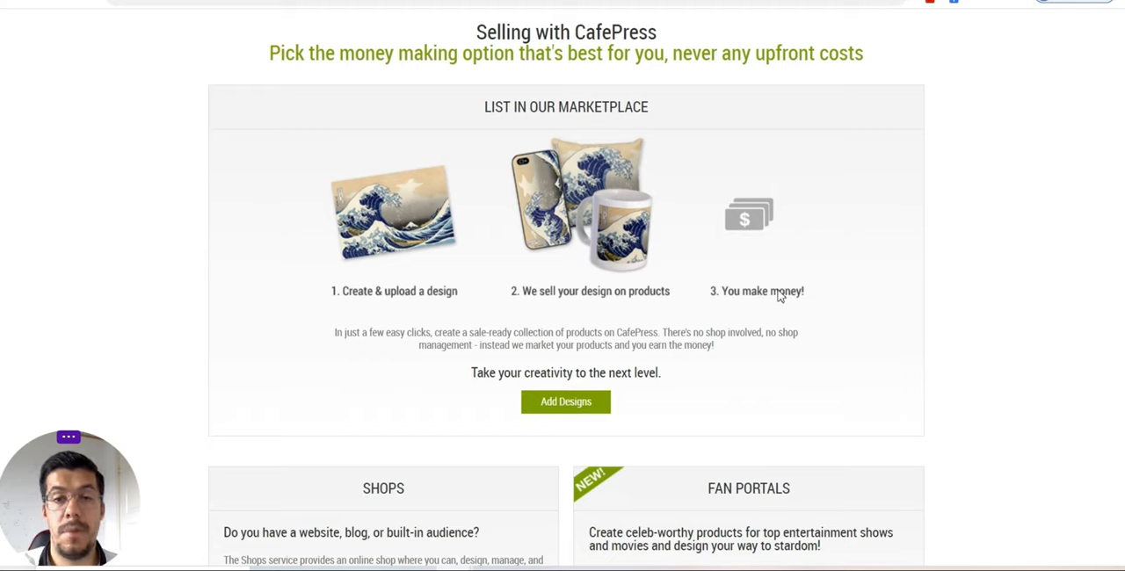
pyautogui.moveTo(750, 305)
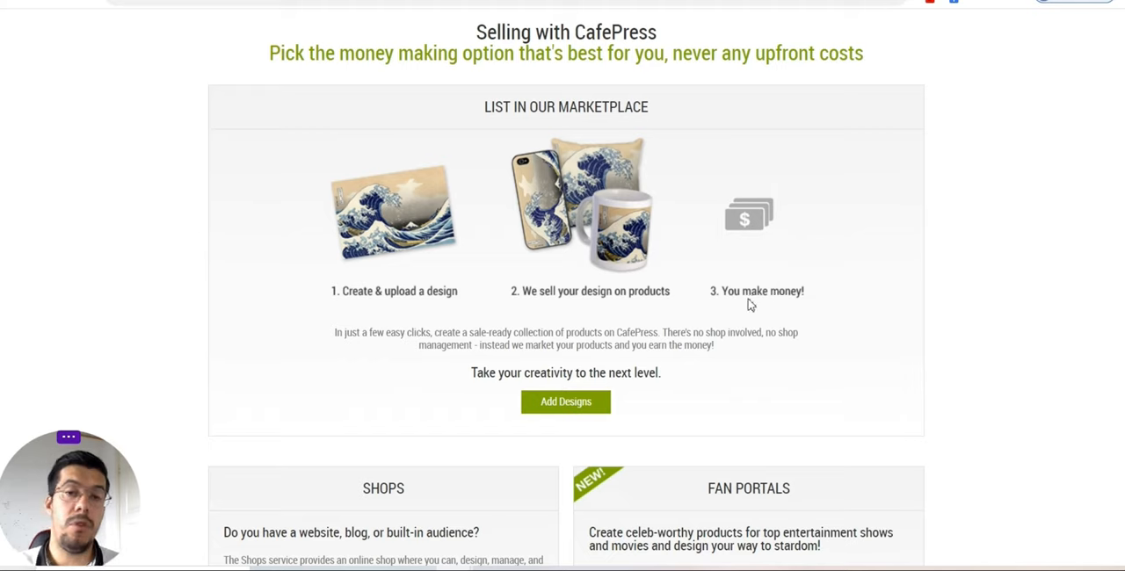
pyautogui.moveTo(696, 289)
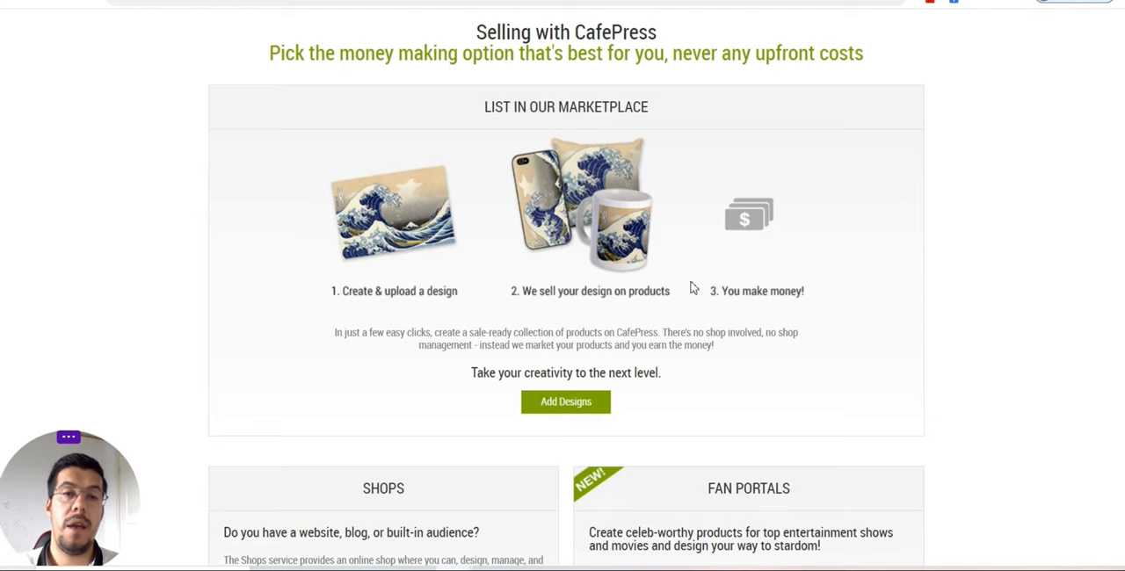
pyautogui.moveTo(667, 287)
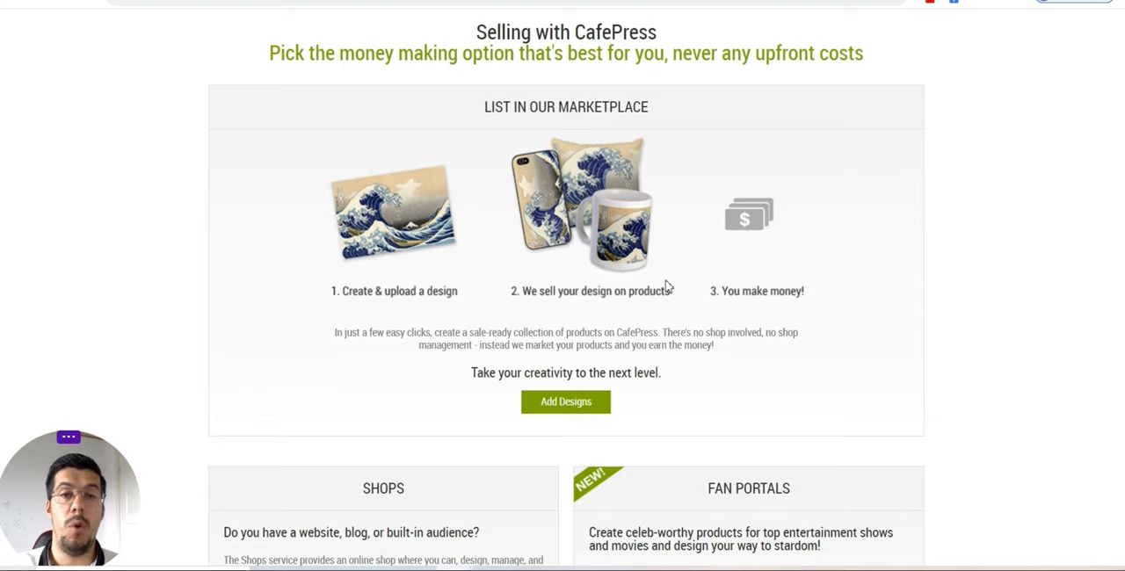
pyautogui.scroll(-3)
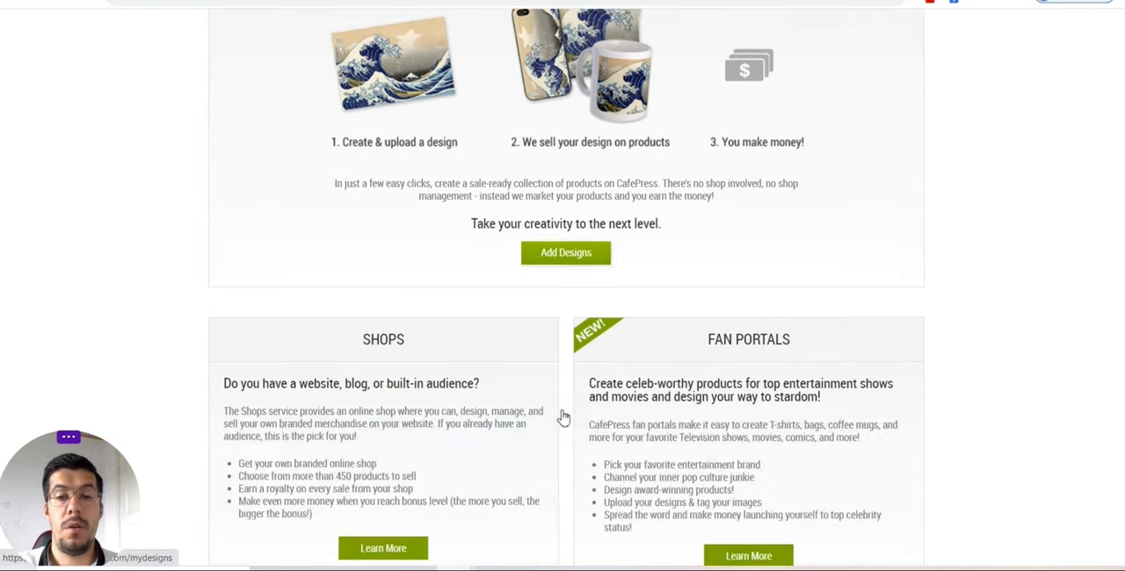
pyautogui.scroll(-3)
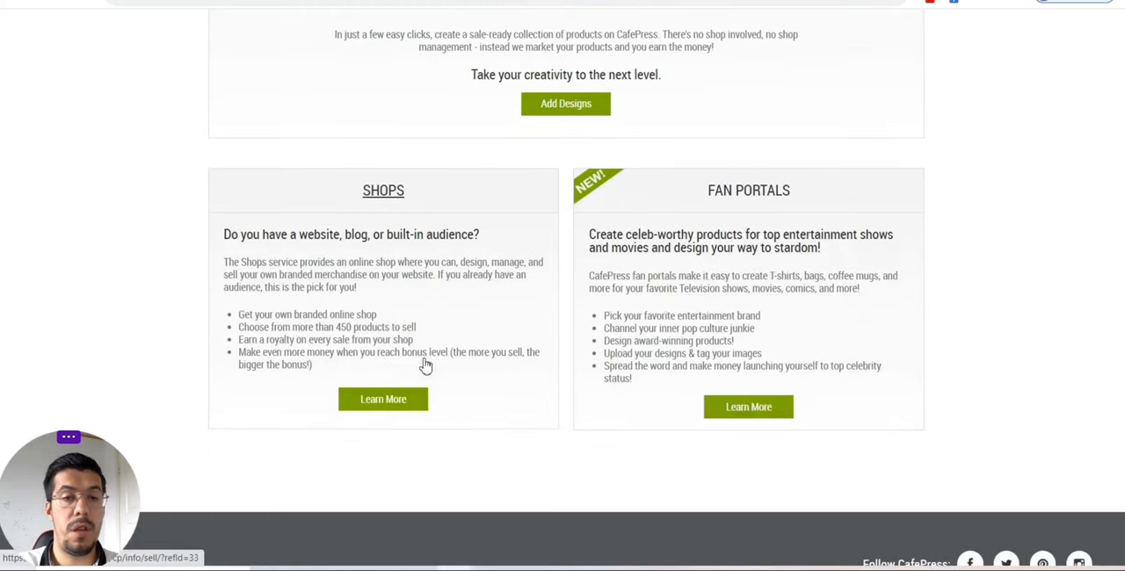
pyautogui.scroll(3)
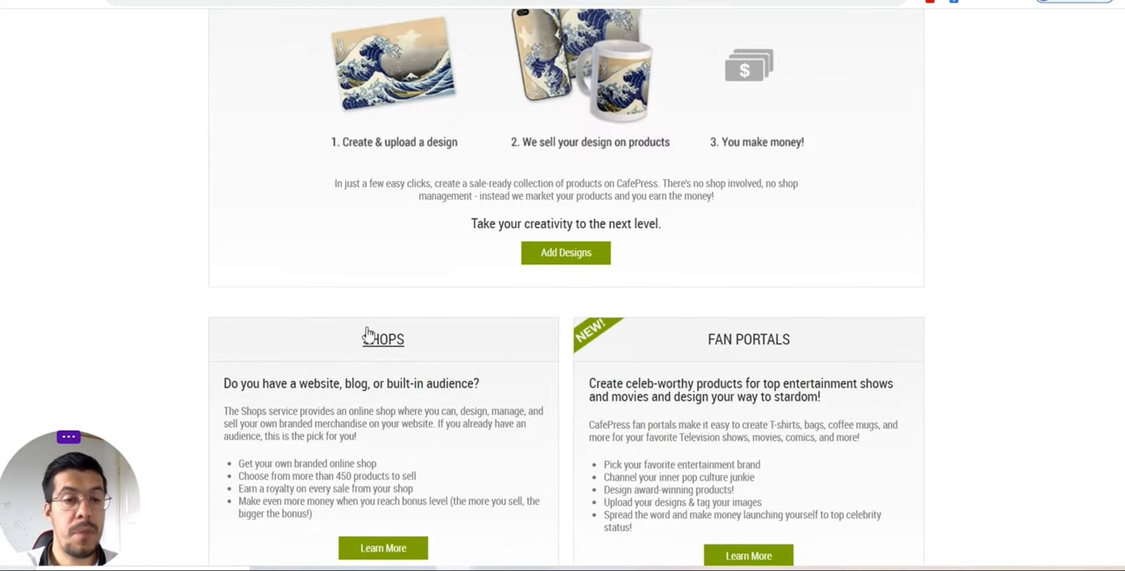
pyautogui.moveTo(273, 400)
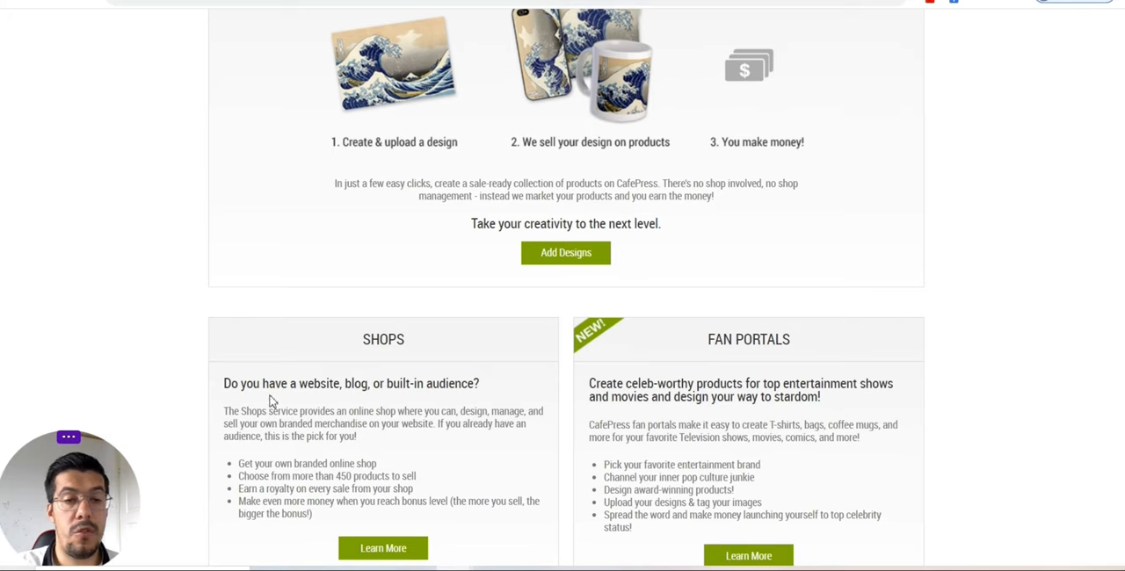
pyautogui.moveTo(443, 391)
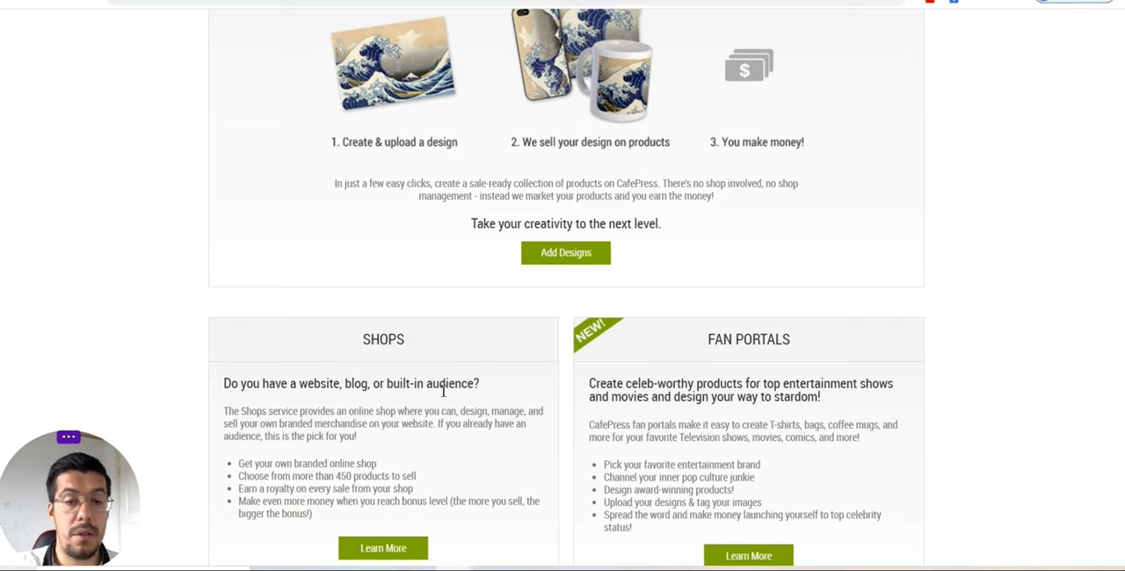
pyautogui.scroll(-3)
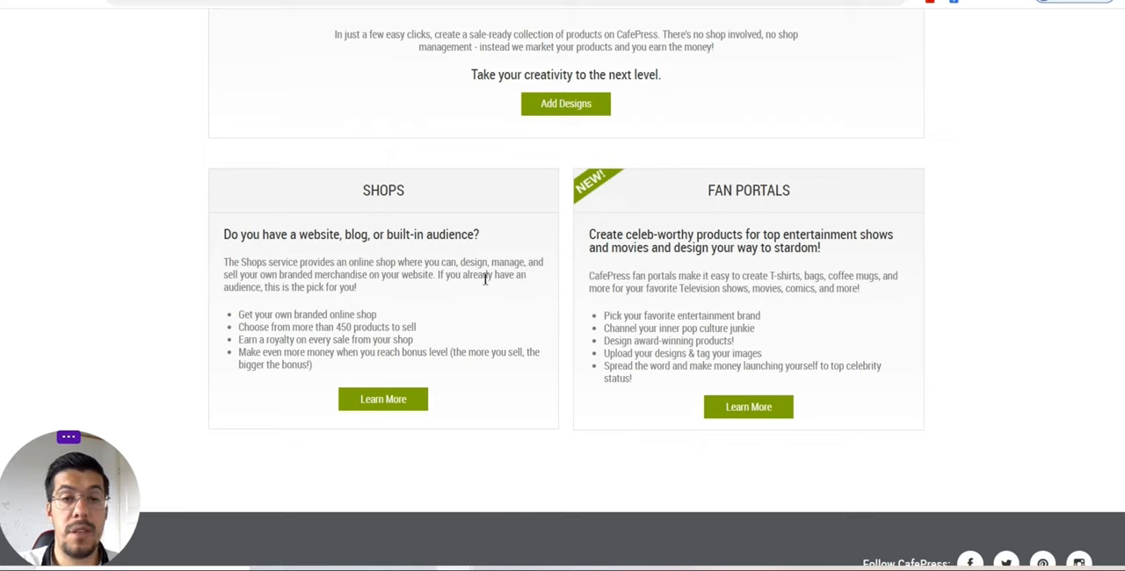
pyautogui.moveTo(421, 291)
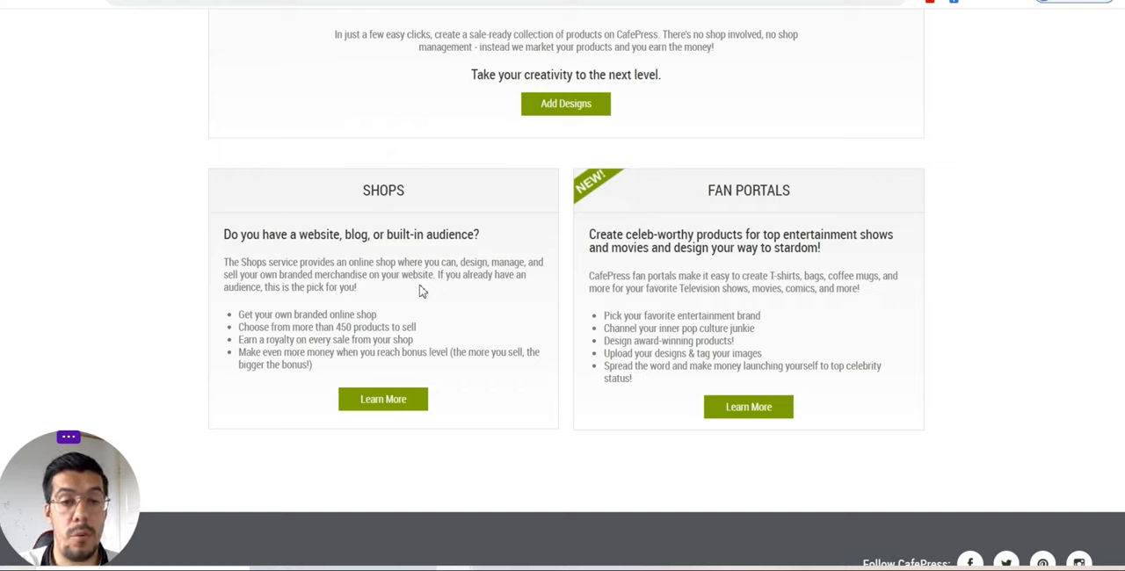
pyautogui.moveTo(496, 305)
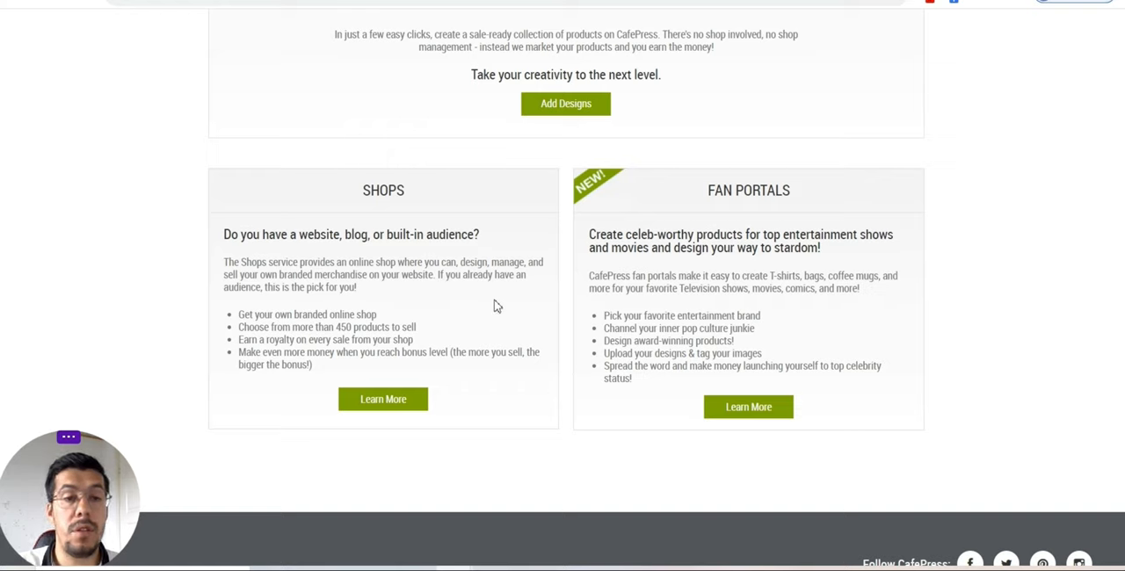
pyautogui.moveTo(466, 320)
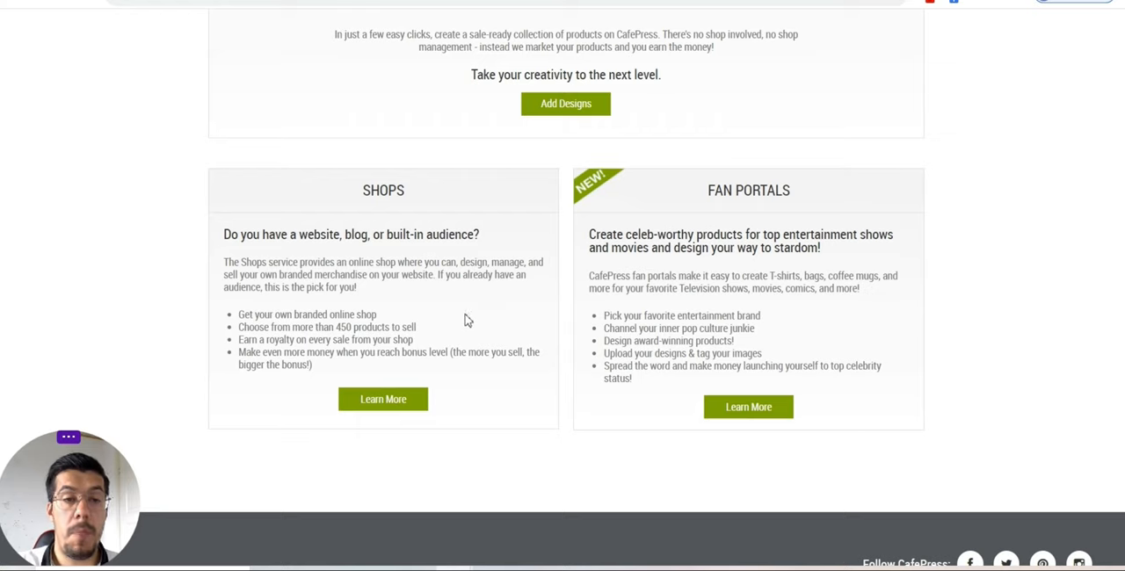
pyautogui.moveTo(283, 320)
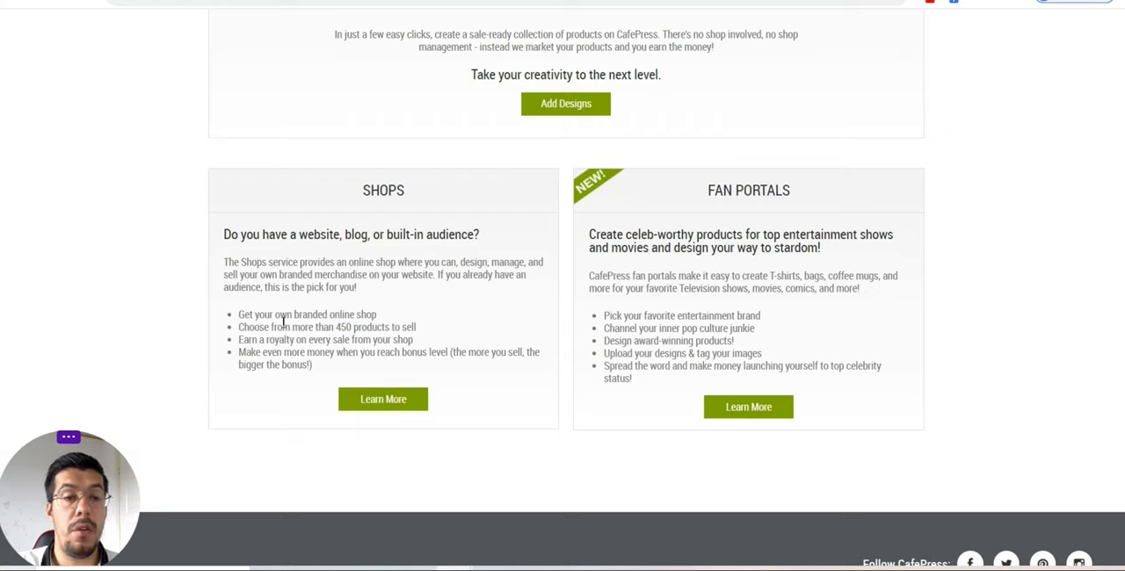
pyautogui.moveTo(447, 326)
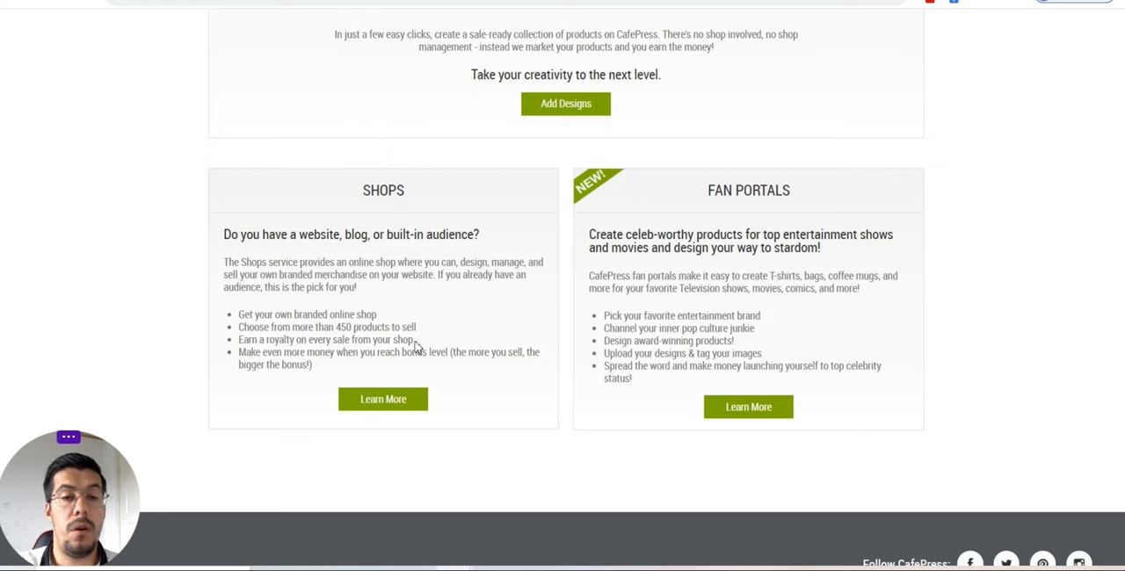
pyautogui.moveTo(426, 340)
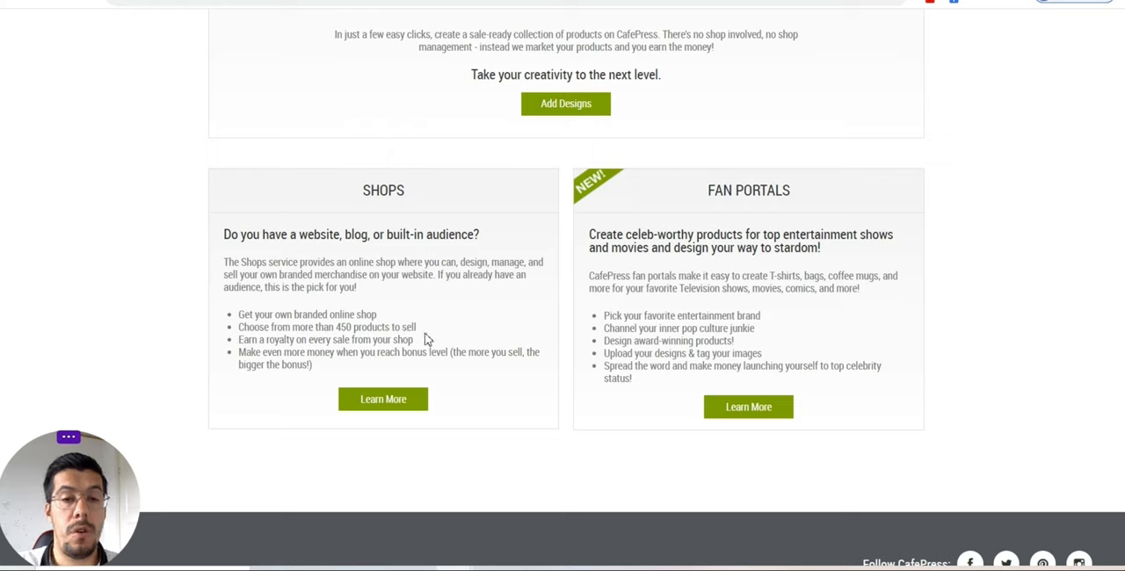
pyautogui.moveTo(345, 345)
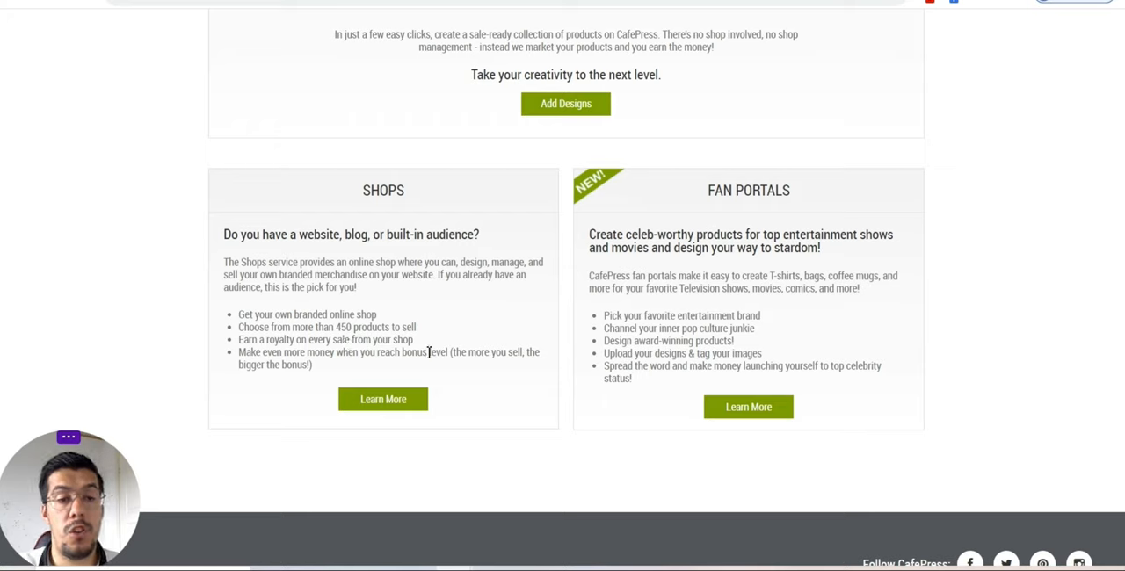
pyautogui.moveTo(456, 373)
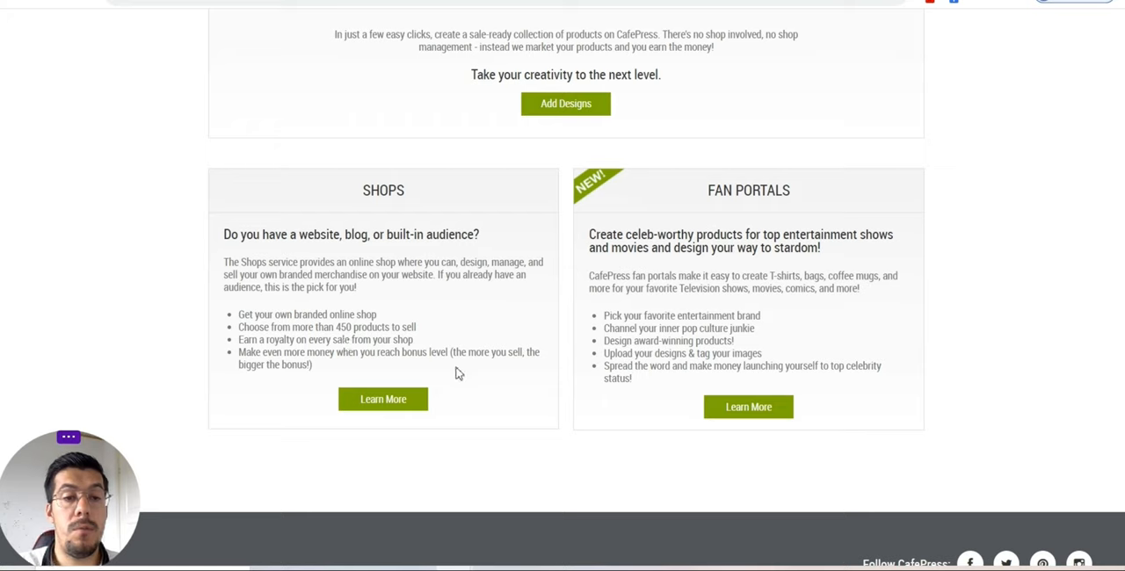
pyautogui.moveTo(460, 384)
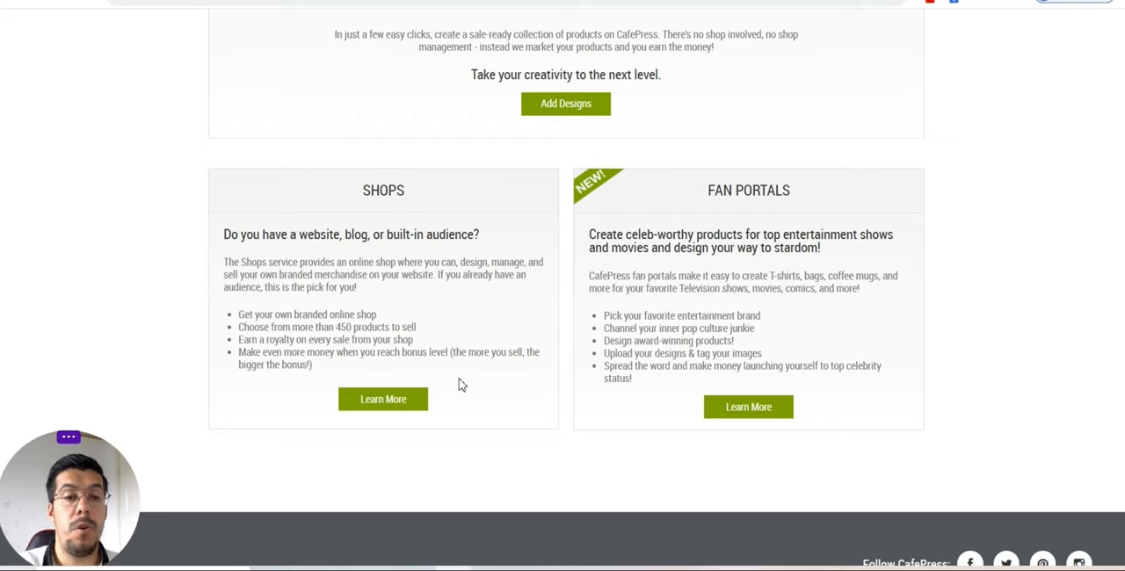
pyautogui.moveTo(652, 246)
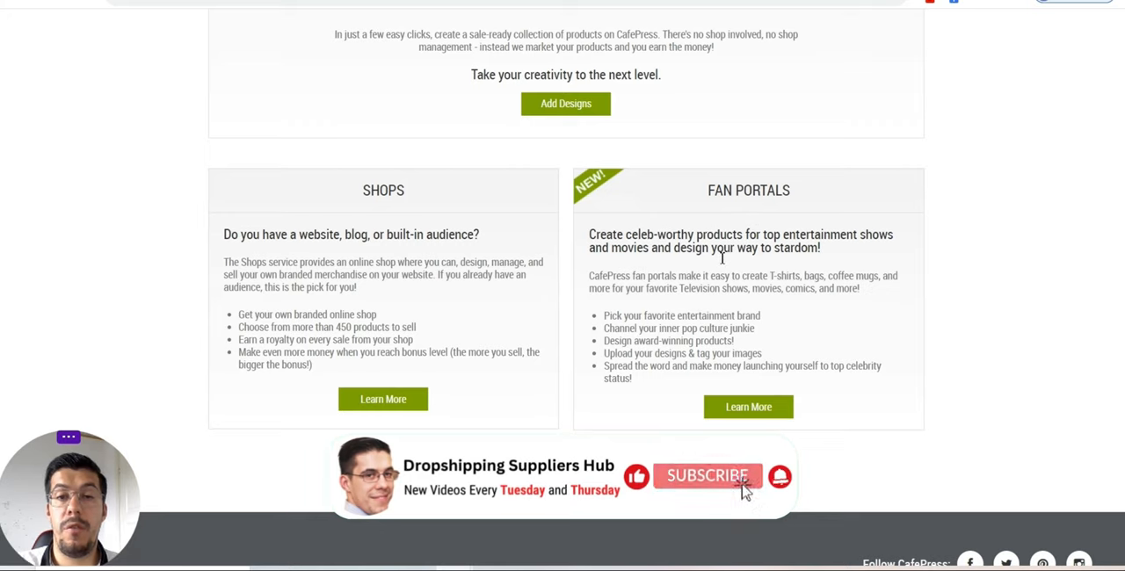
pyautogui.moveTo(761, 504)
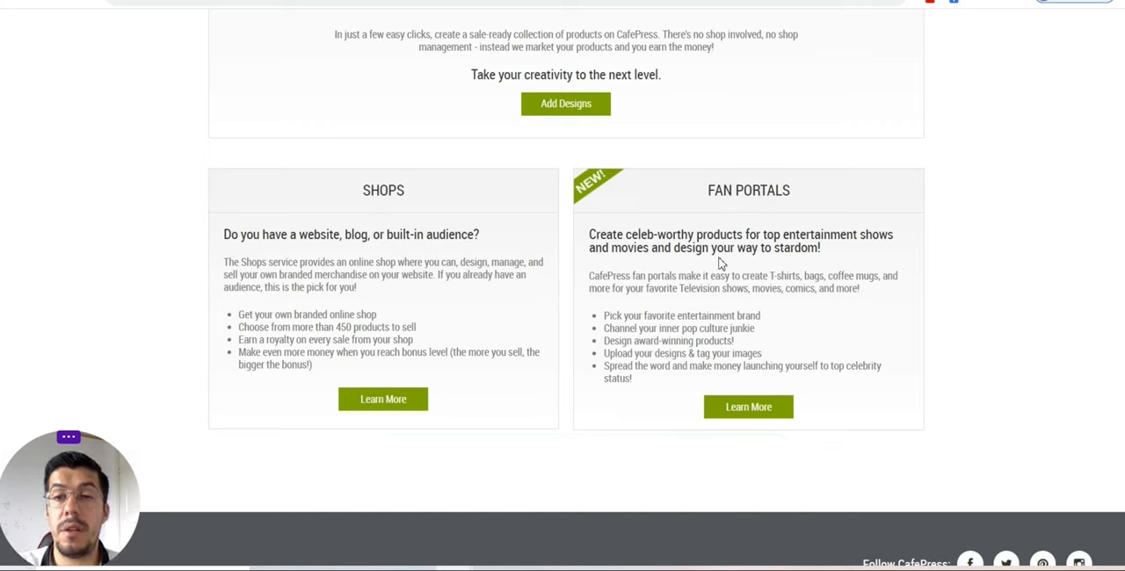
pyautogui.moveTo(693, 280)
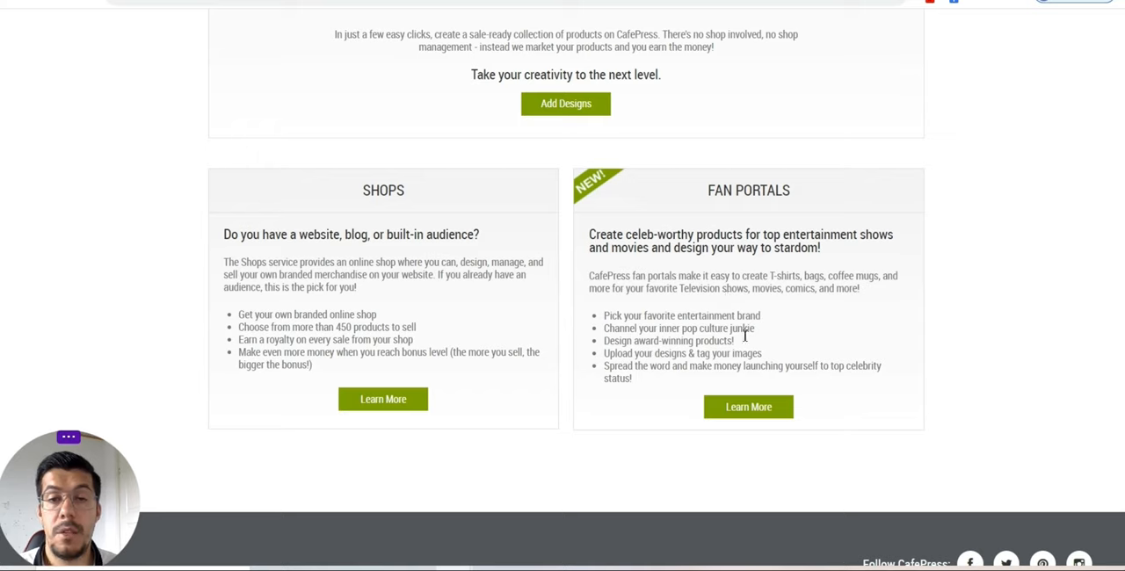
pyautogui.moveTo(684, 362)
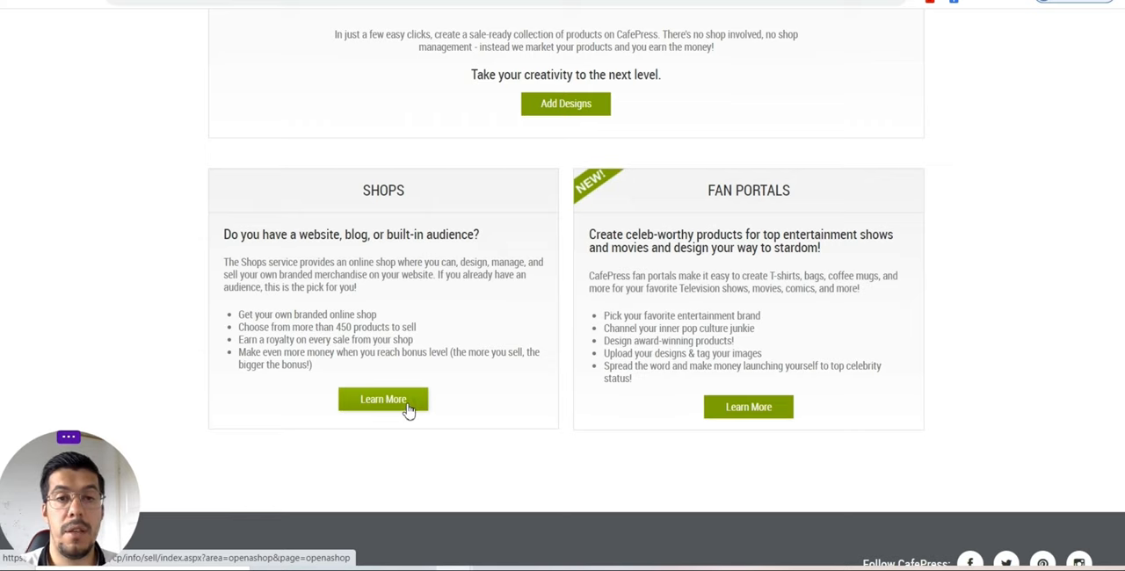
# - Open Learn More under Shops and scroll through the shop benefits and e-commerce support
pyautogui.click(382, 399)
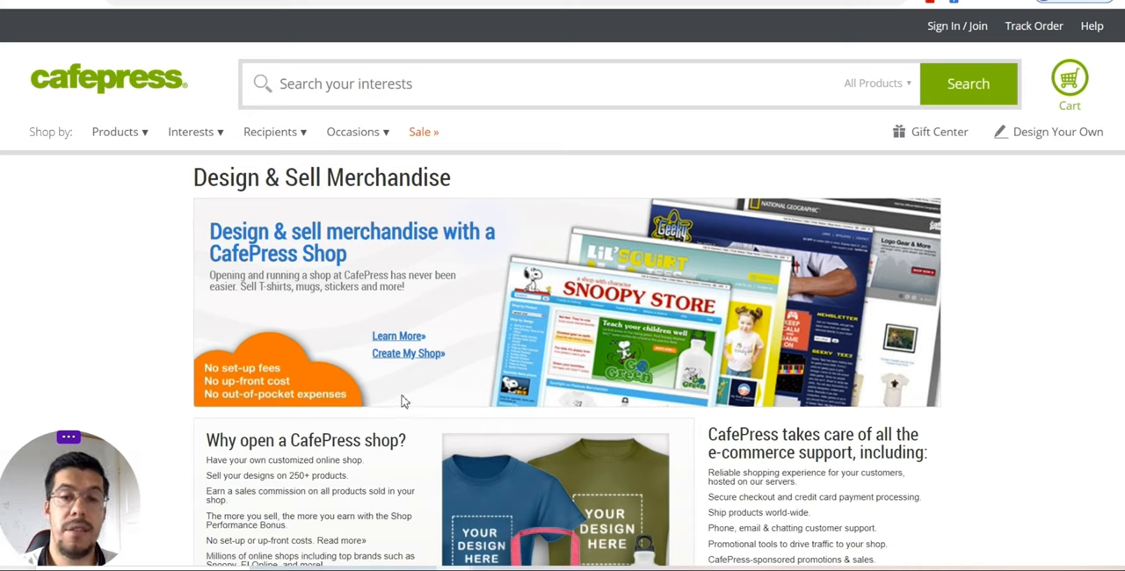
pyautogui.moveTo(404, 288)
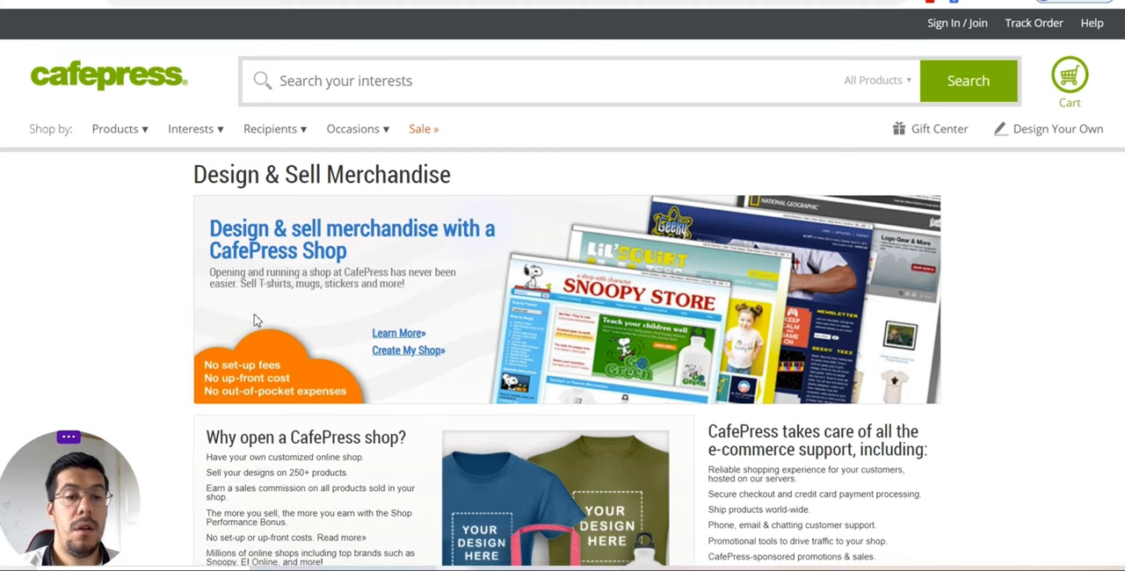
pyautogui.scroll(-3)
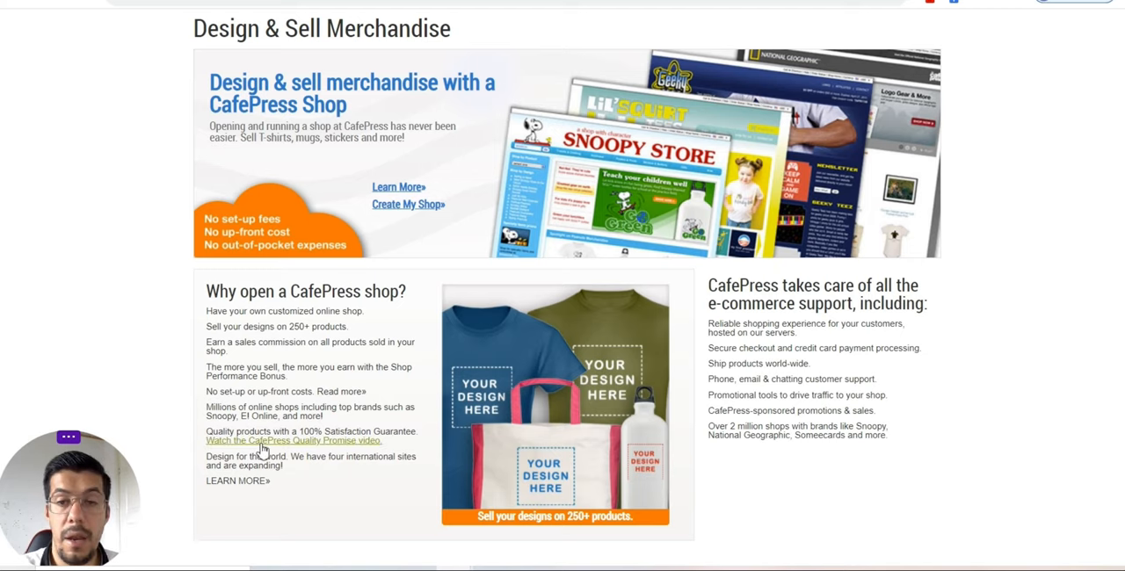
pyautogui.scroll(-3)
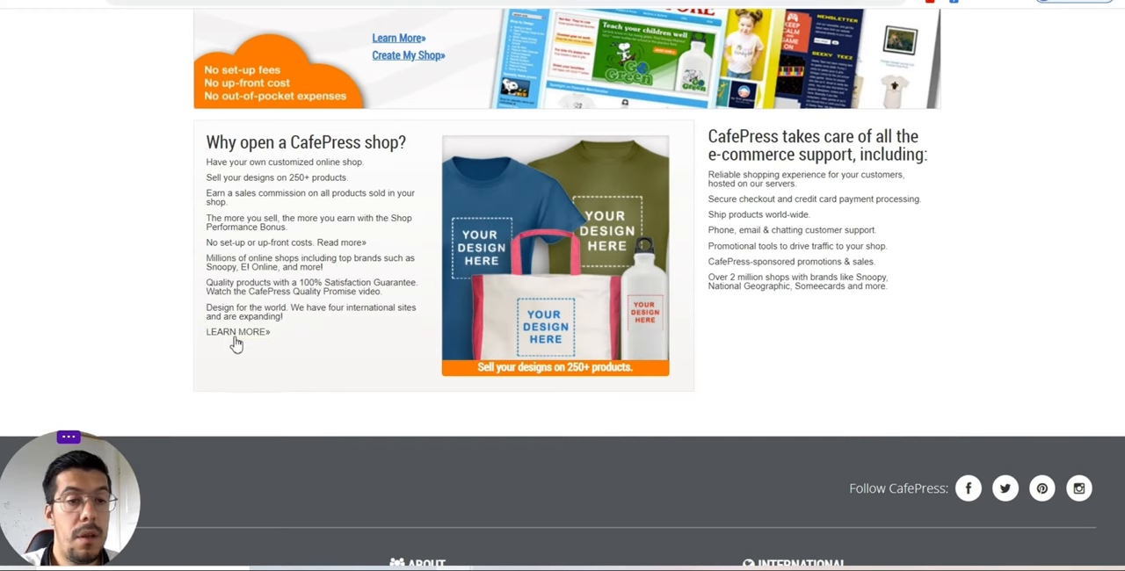
# - Open LEARN MORE» under 'Why open a CafePress shop?' and scroll through shop features and customization
pyautogui.click(235, 332)
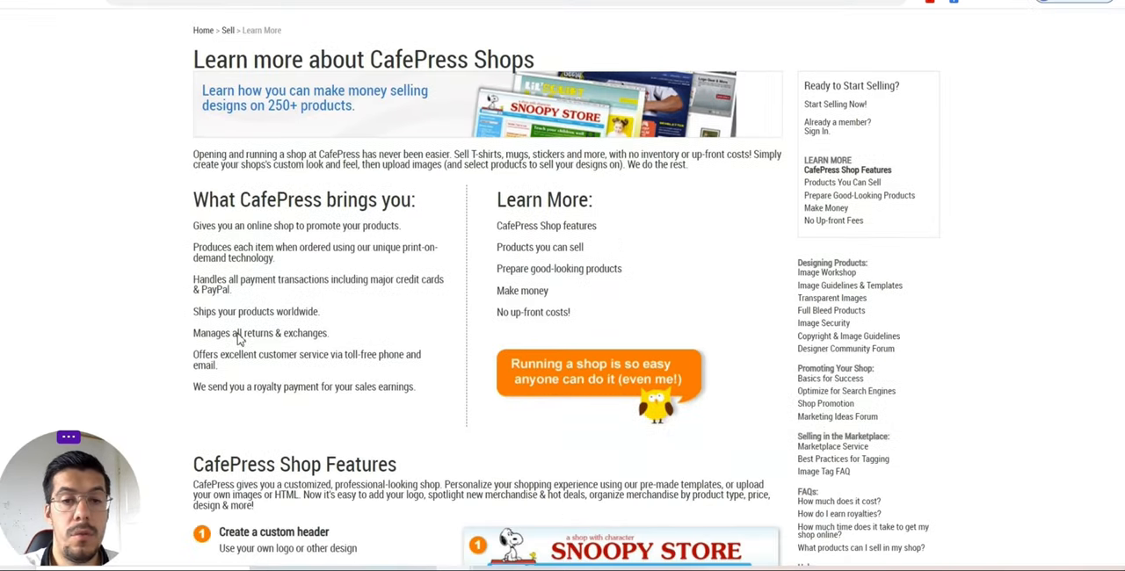
pyautogui.scroll(-3)
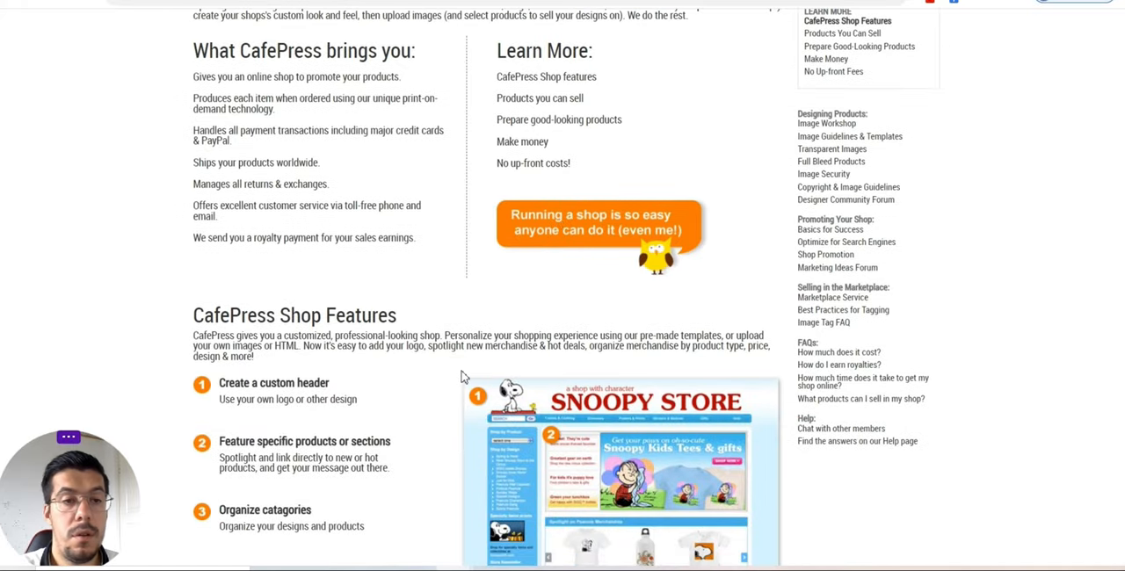
pyautogui.scroll(-3)
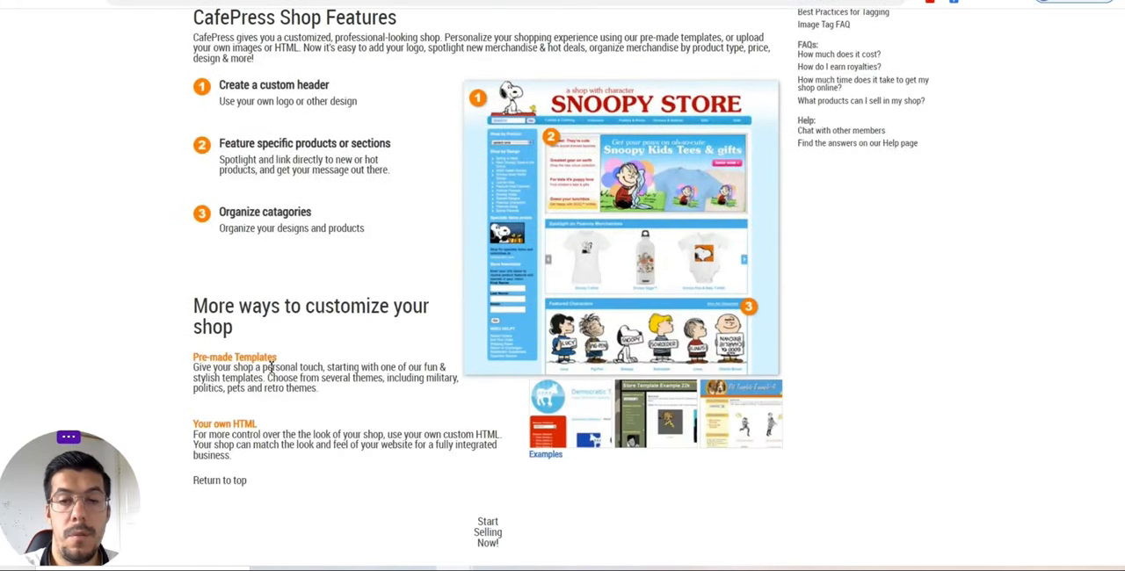
pyautogui.scroll(3)
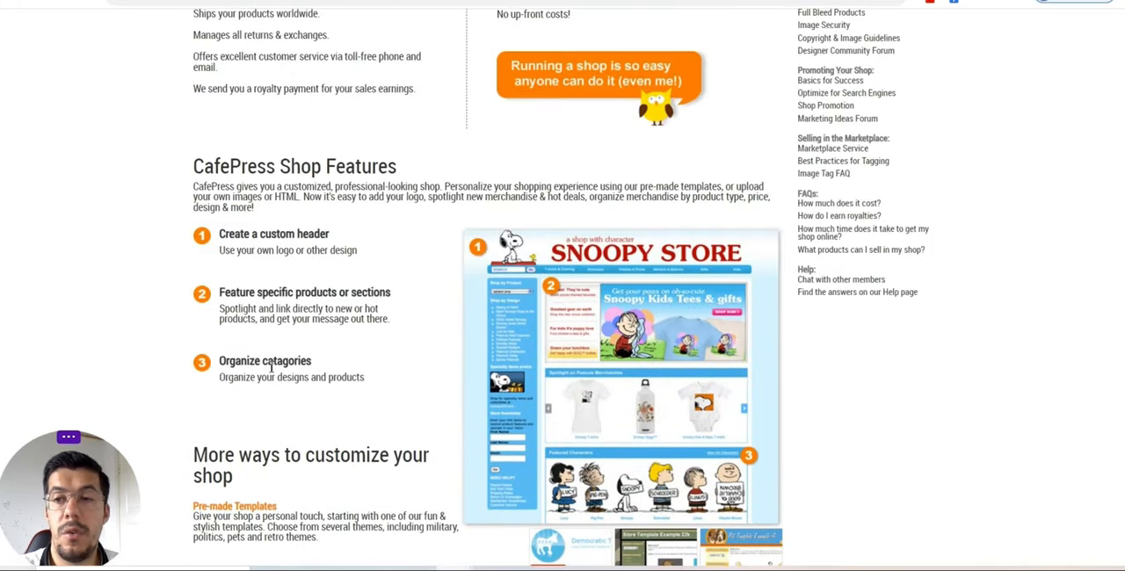
pyautogui.scroll(3)
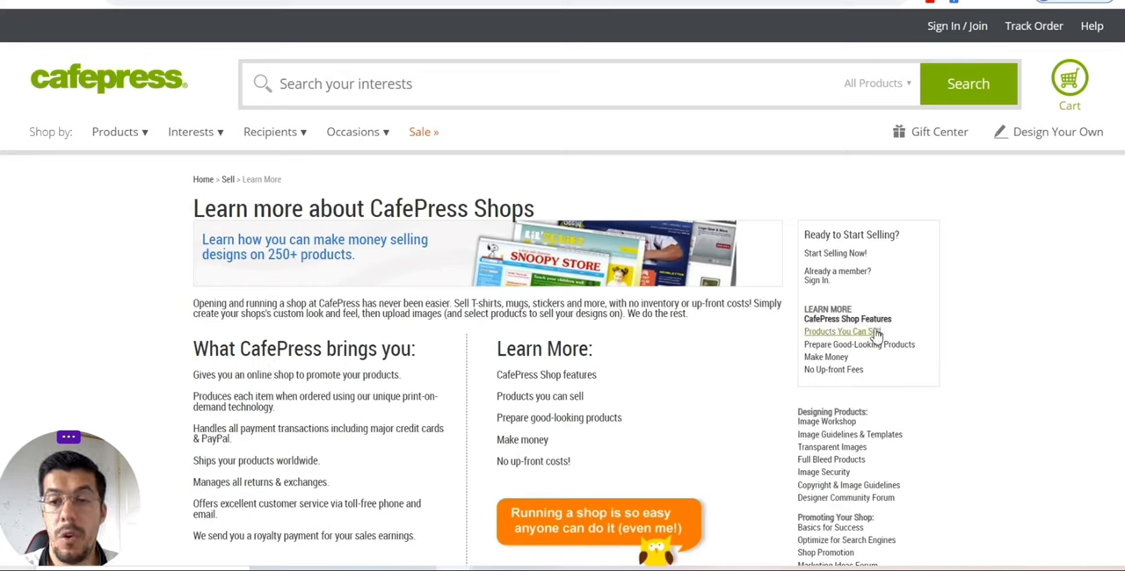
pyautogui.moveTo(915, 358)
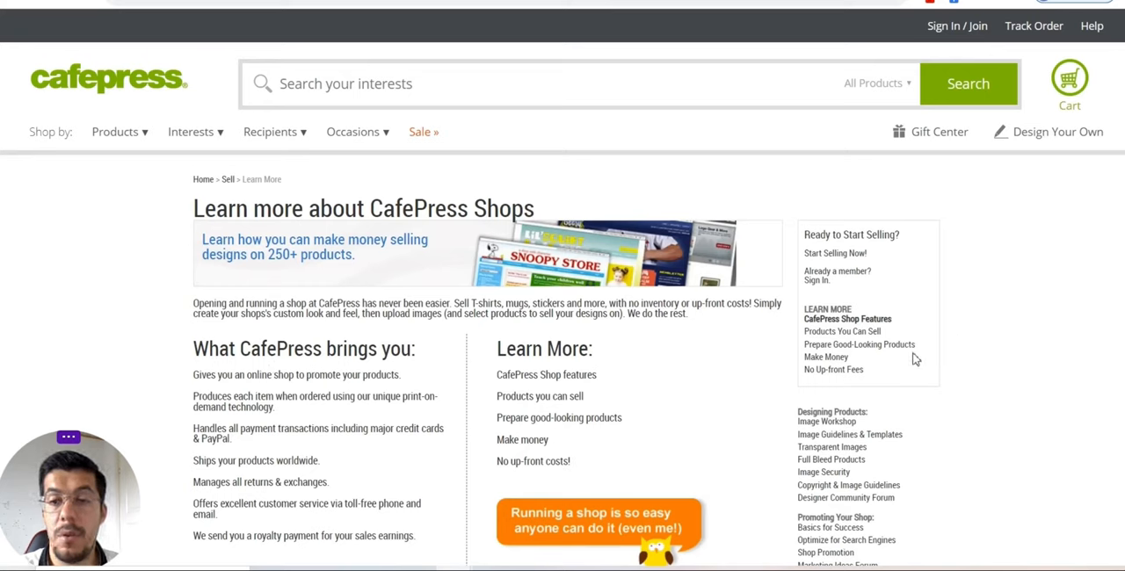
pyautogui.scroll(-3)
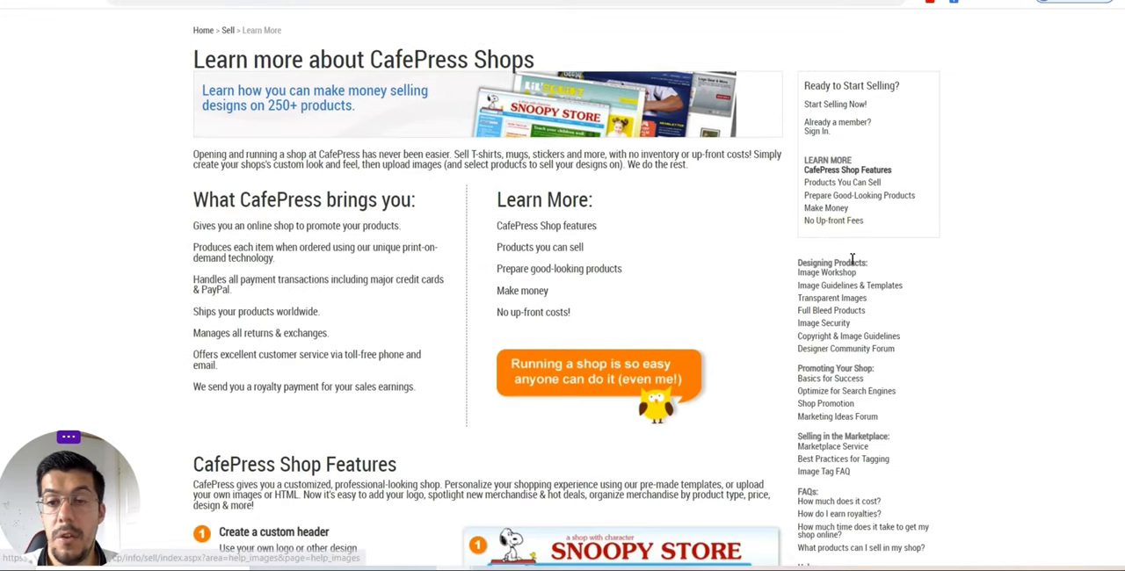
pyautogui.moveTo(368, 345)
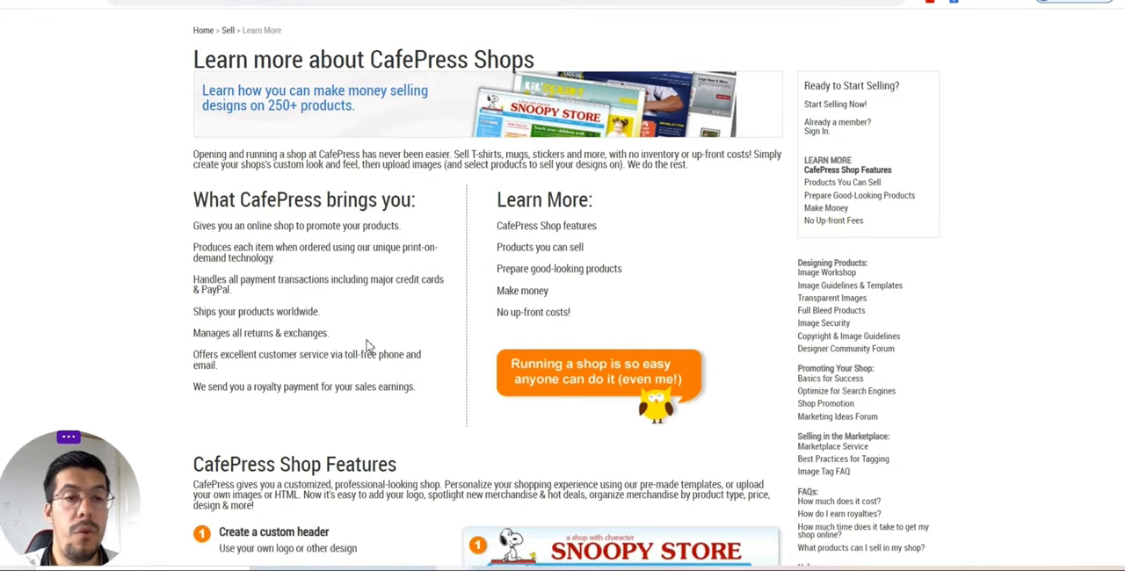
pyautogui.scroll(3)
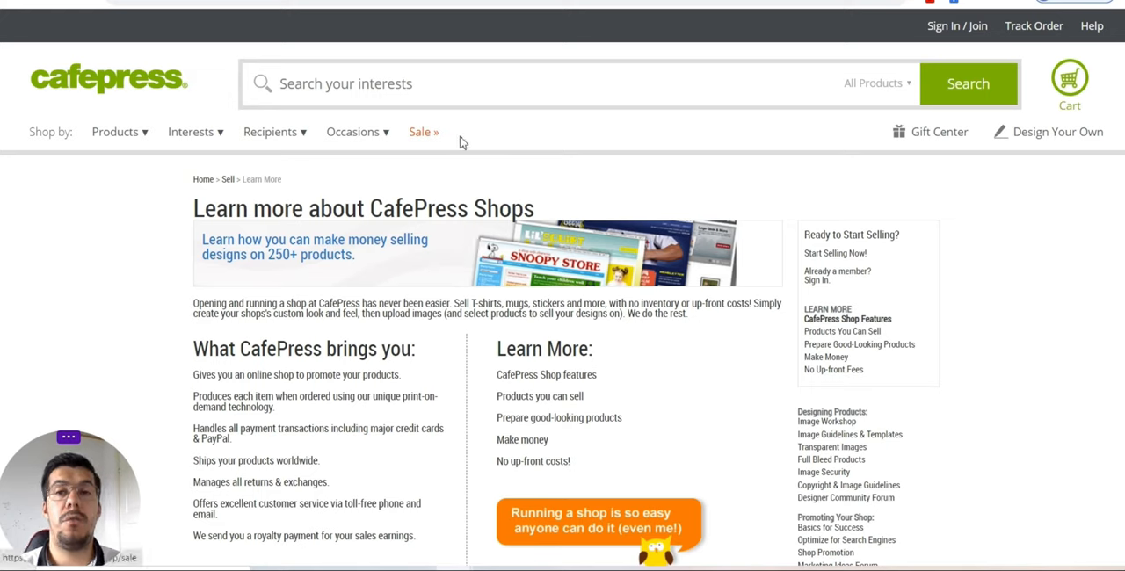
pyautogui.moveTo(620, 231)
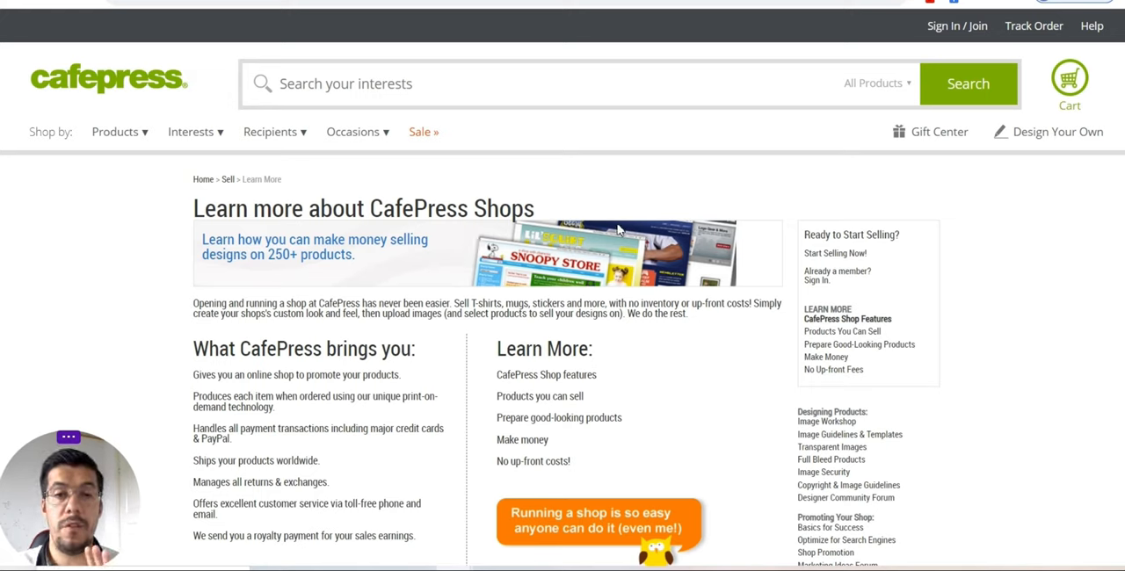
pyautogui.moveTo(619, 228)
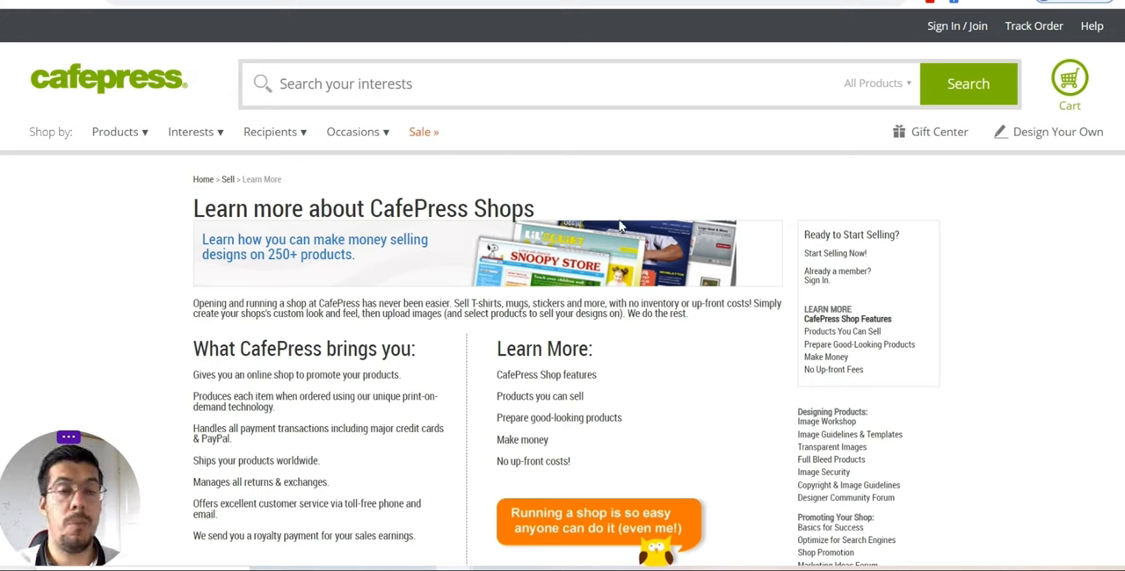
pyautogui.moveTo(709, 187)
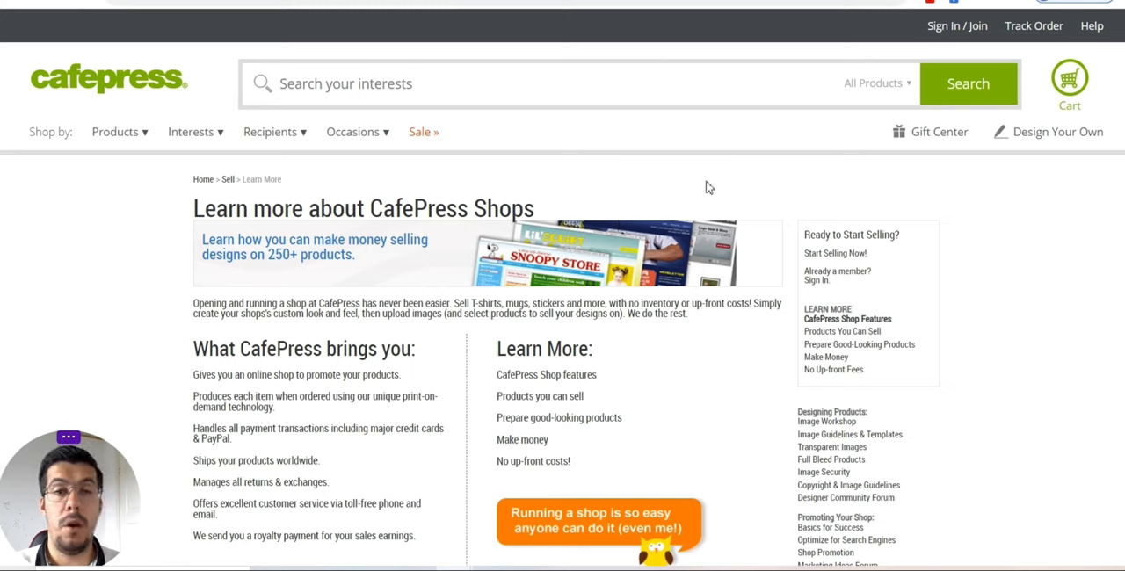
pyautogui.moveTo(693, 201)
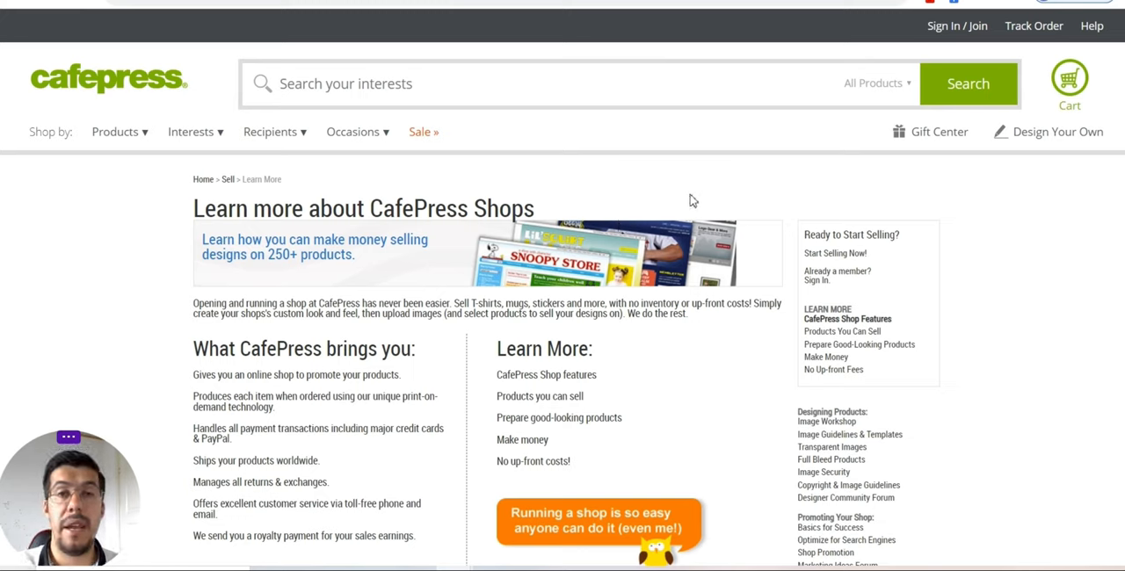
pyautogui.moveTo(619, 220)
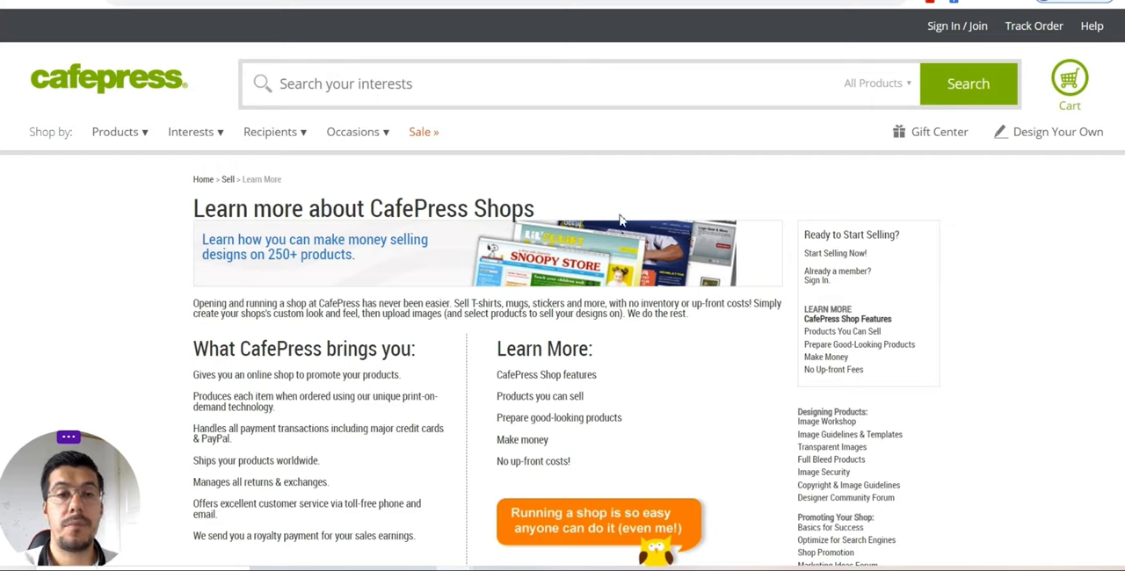
pyautogui.moveTo(556, 233)
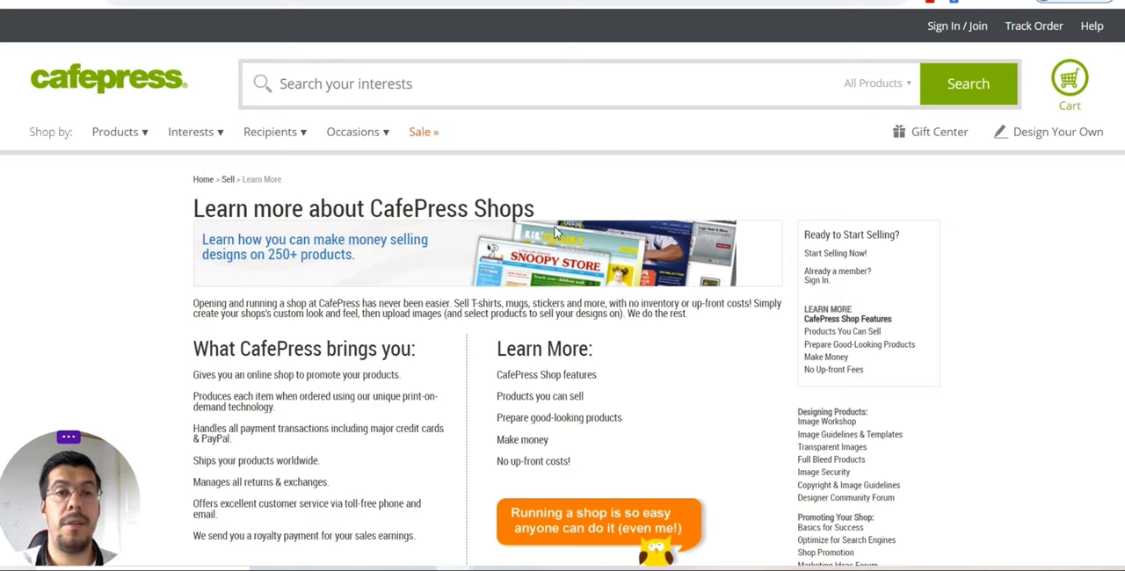